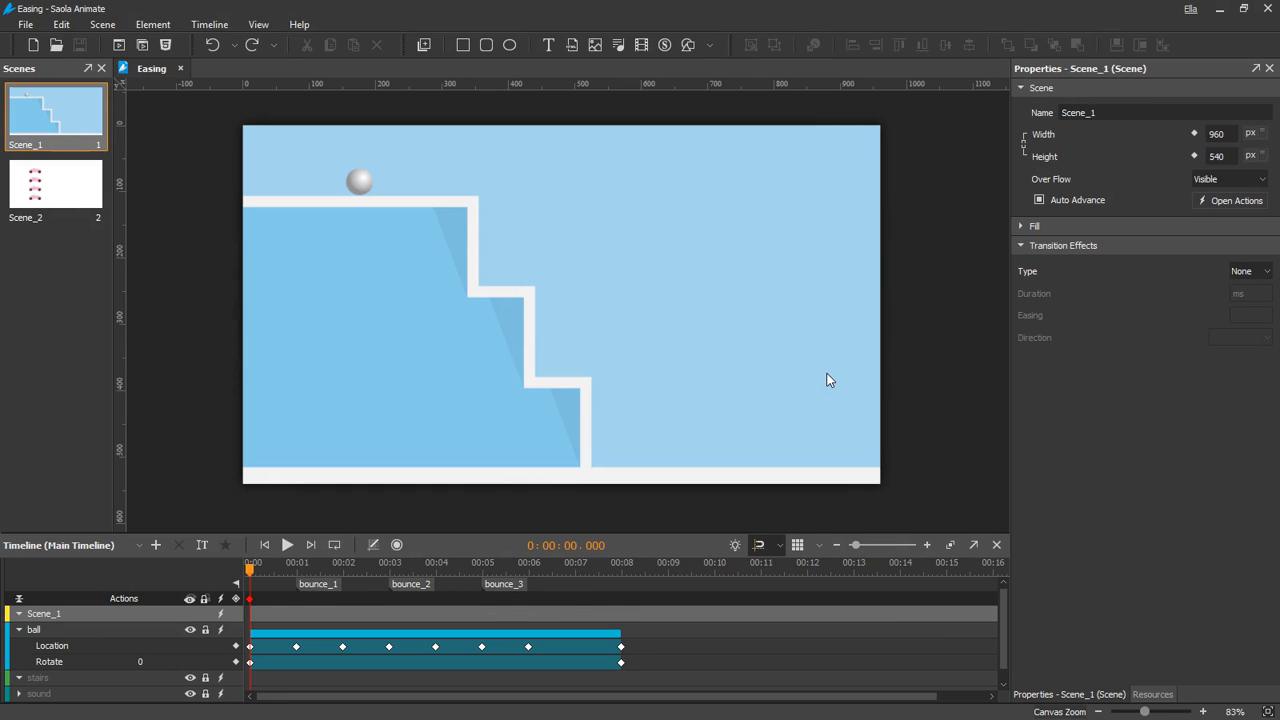
pyautogui.moveTo(515, 261)
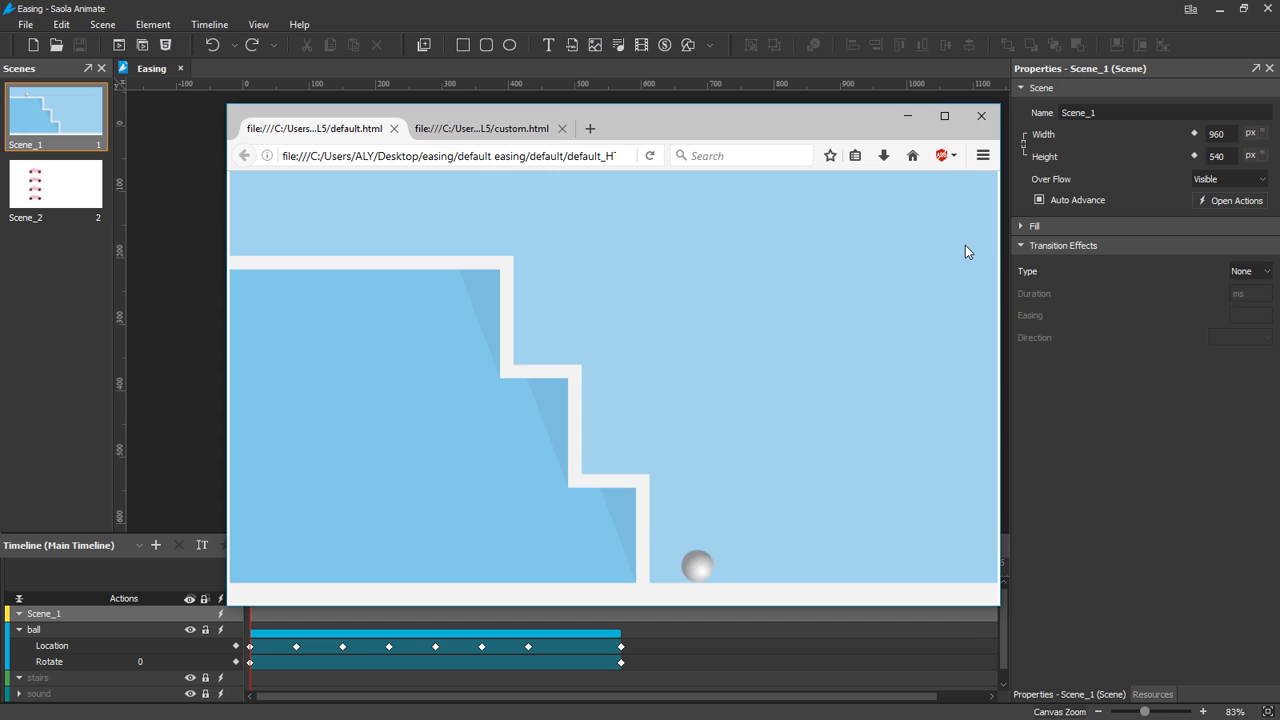
# Step: Close the browser preview, then browse easing presets for the ball's location transitions
pyautogui.click(490, 128)
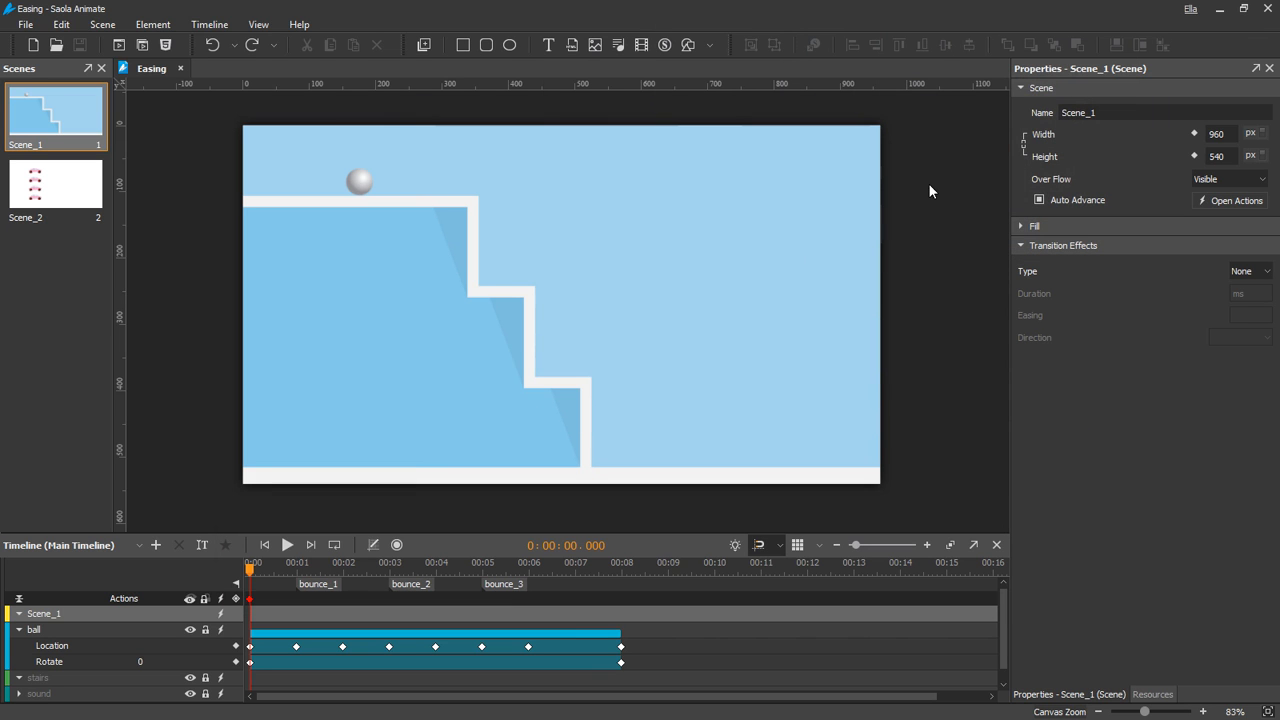
pyautogui.moveTo(797, 297)
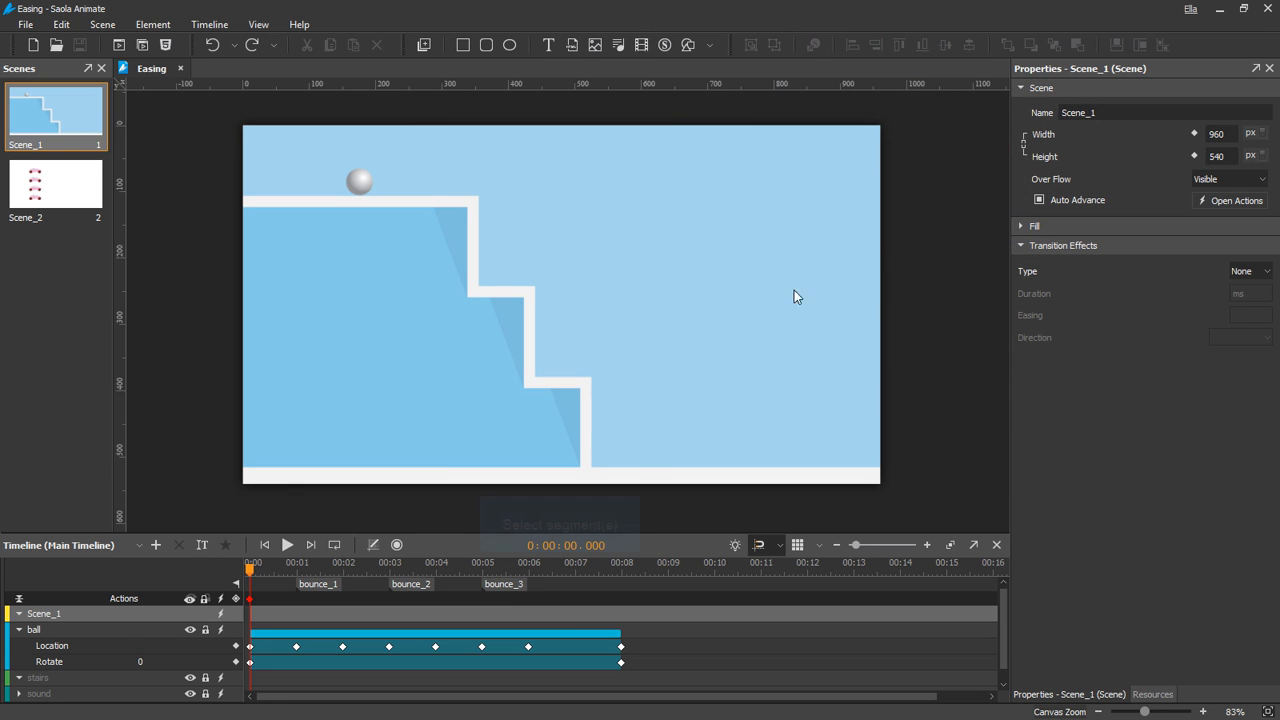
pyautogui.click(359, 181)
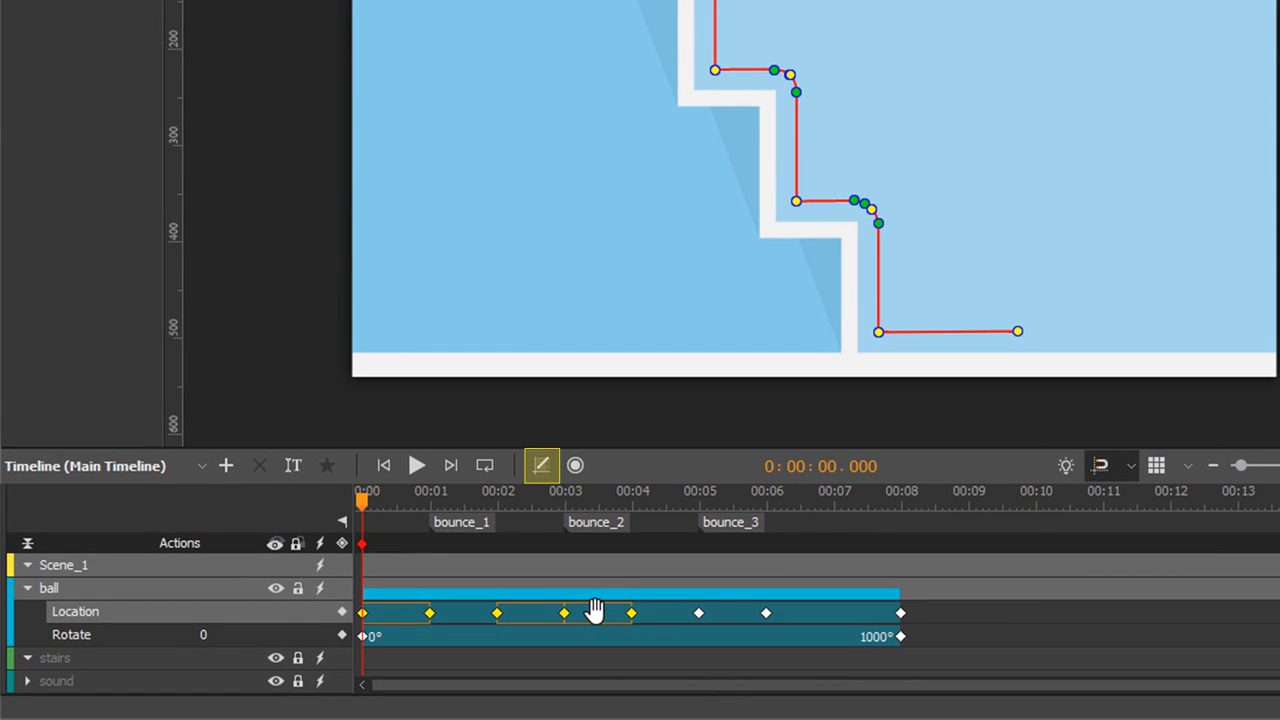
pyautogui.moveTo(543, 466)
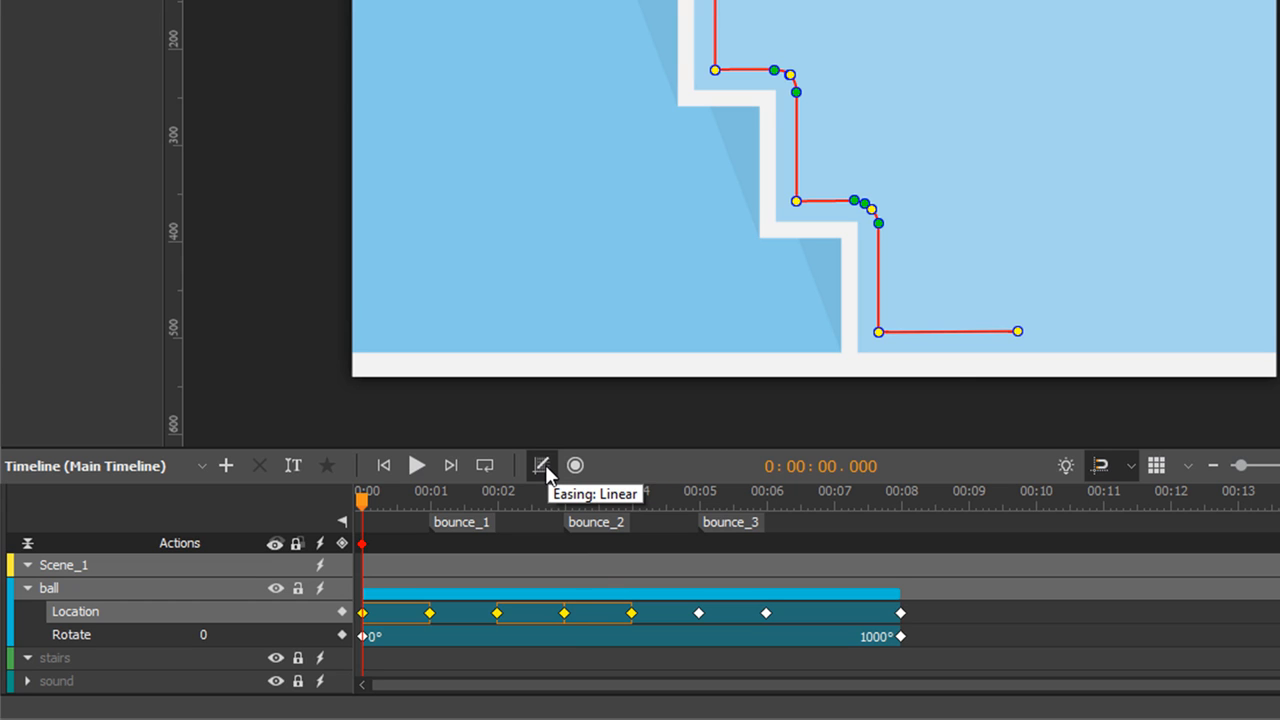
pyautogui.click(541, 465)
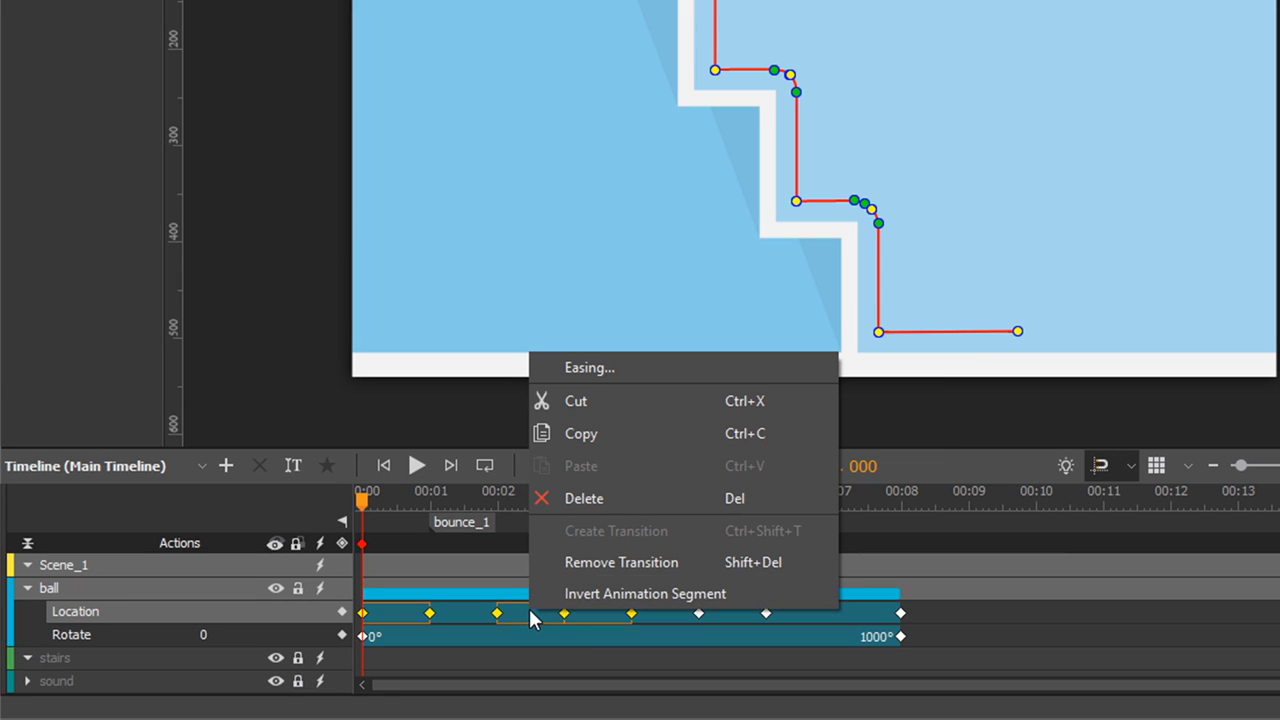
pyautogui.click(589, 367)
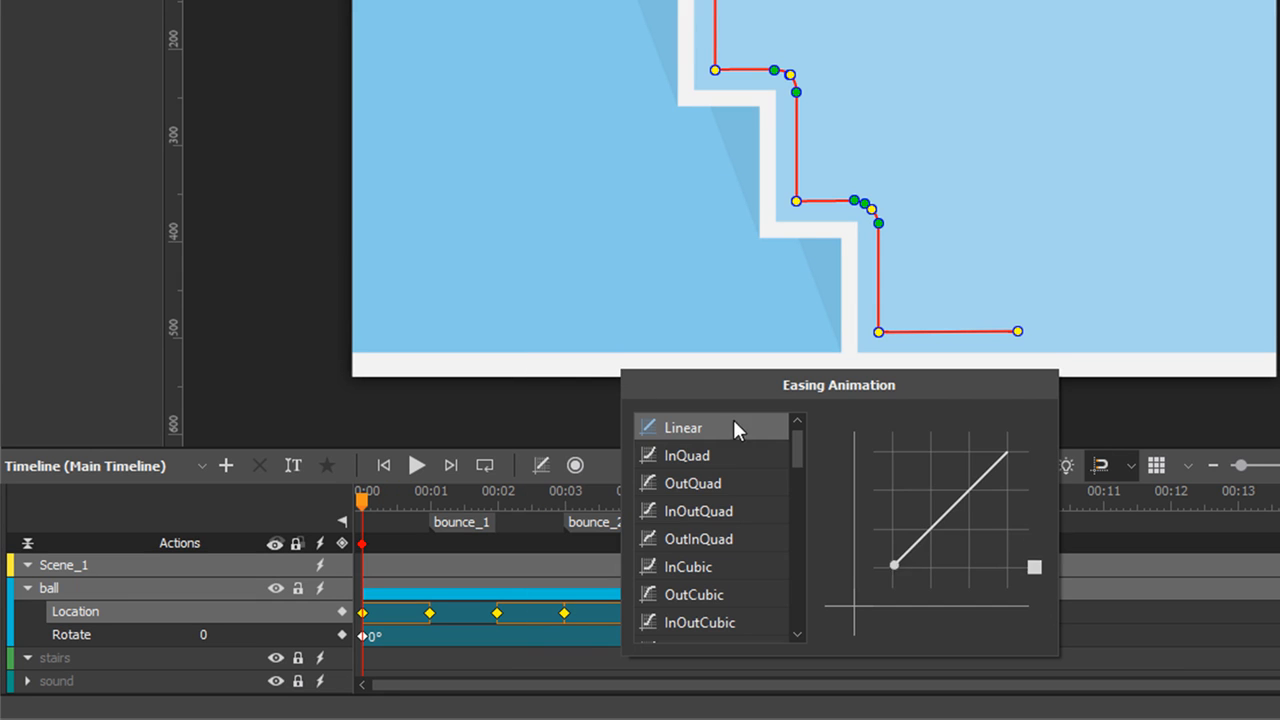
pyautogui.scroll(-3)
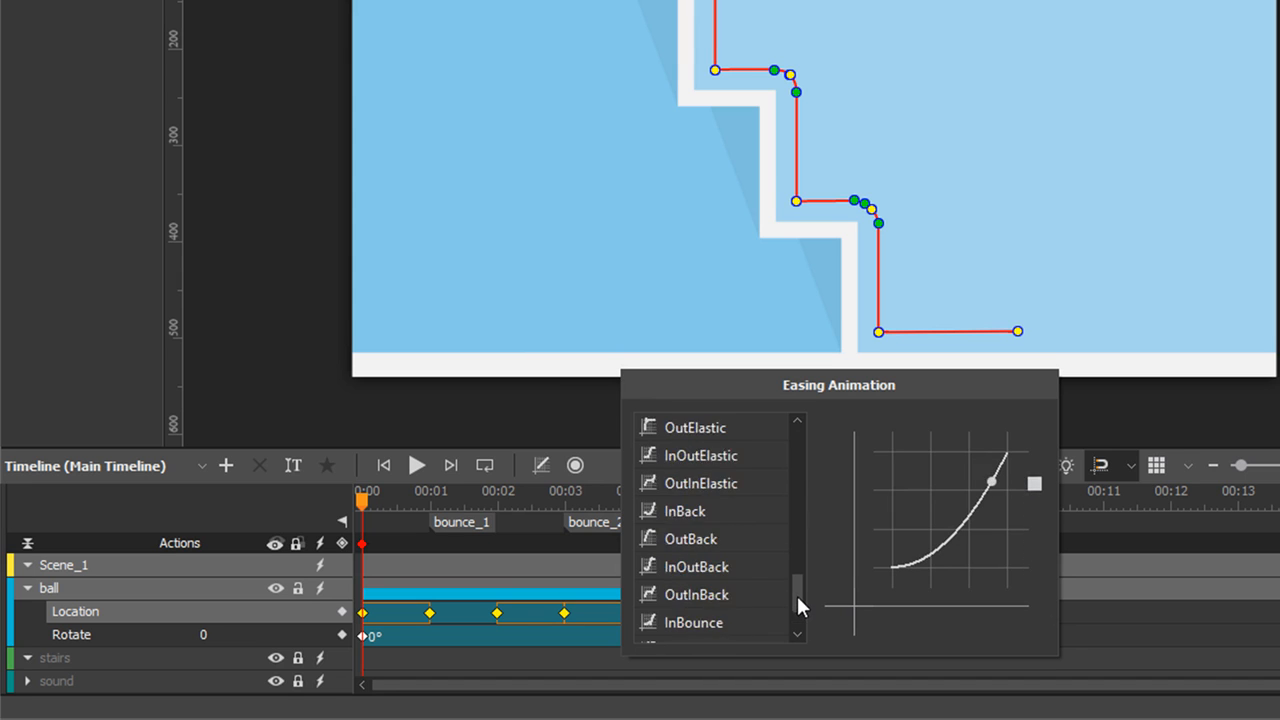
pyautogui.scroll(3)
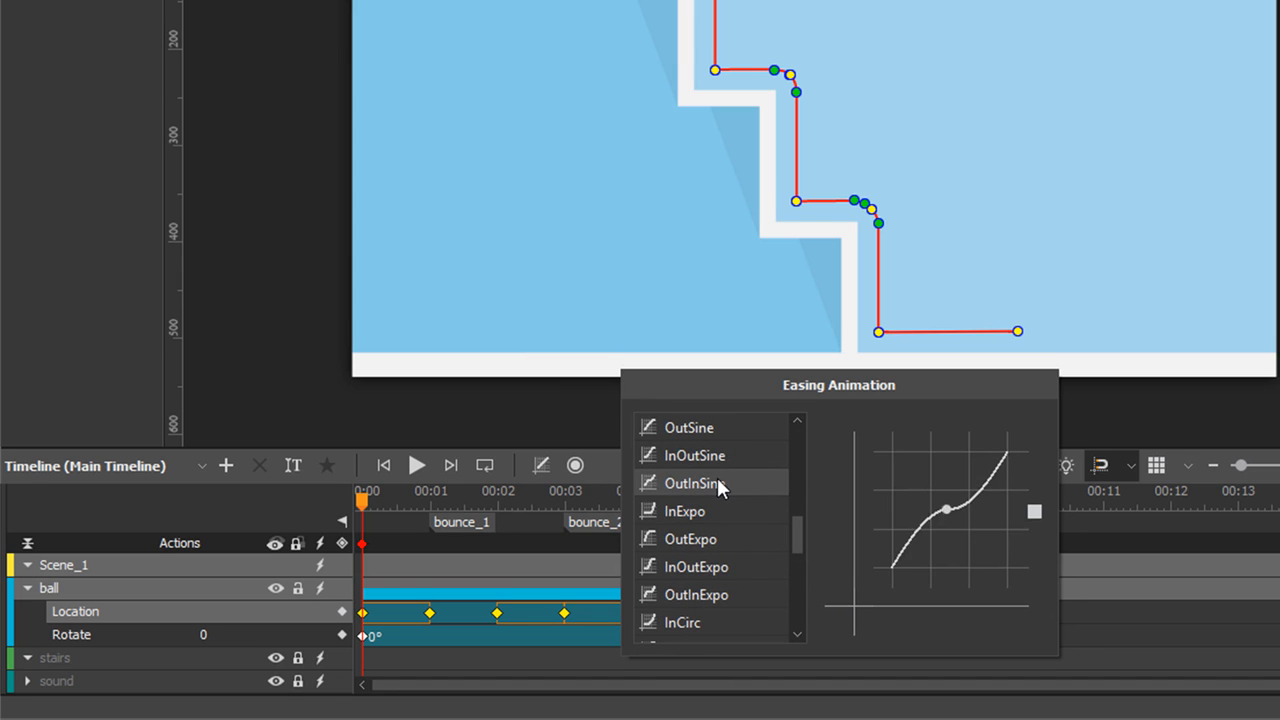
pyautogui.click(693, 482)
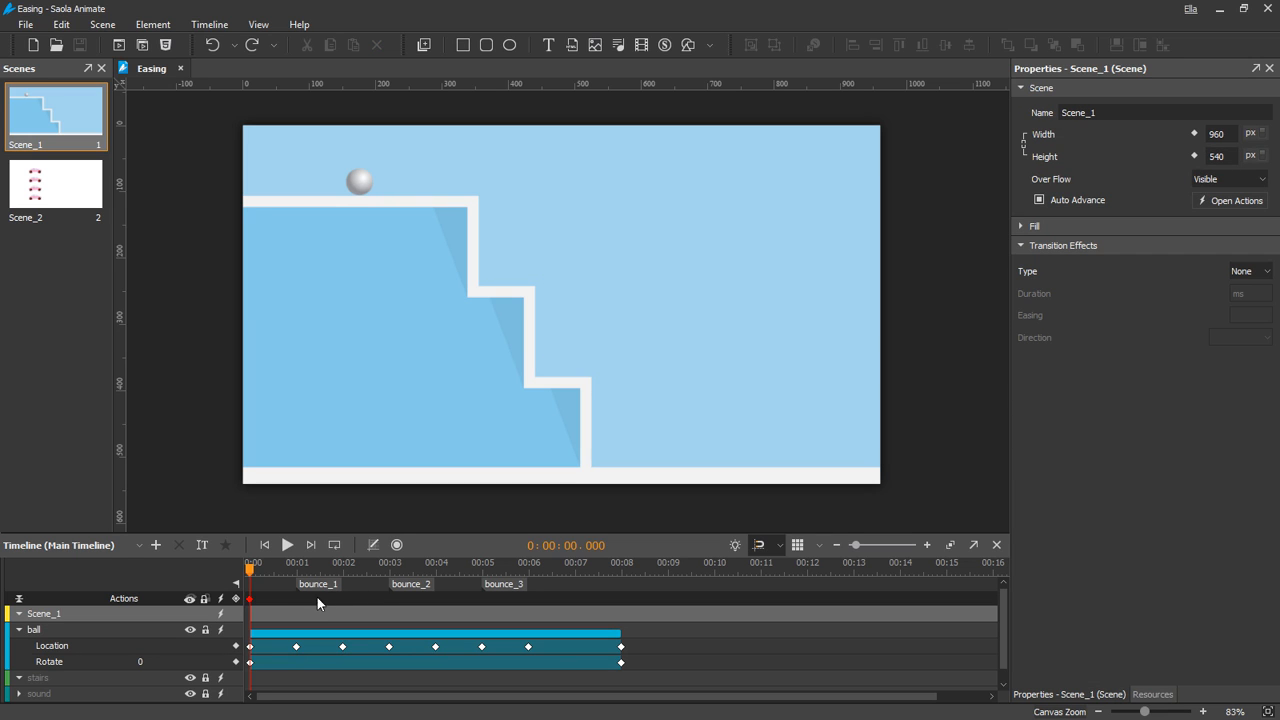
pyautogui.moveTo(467, 602)
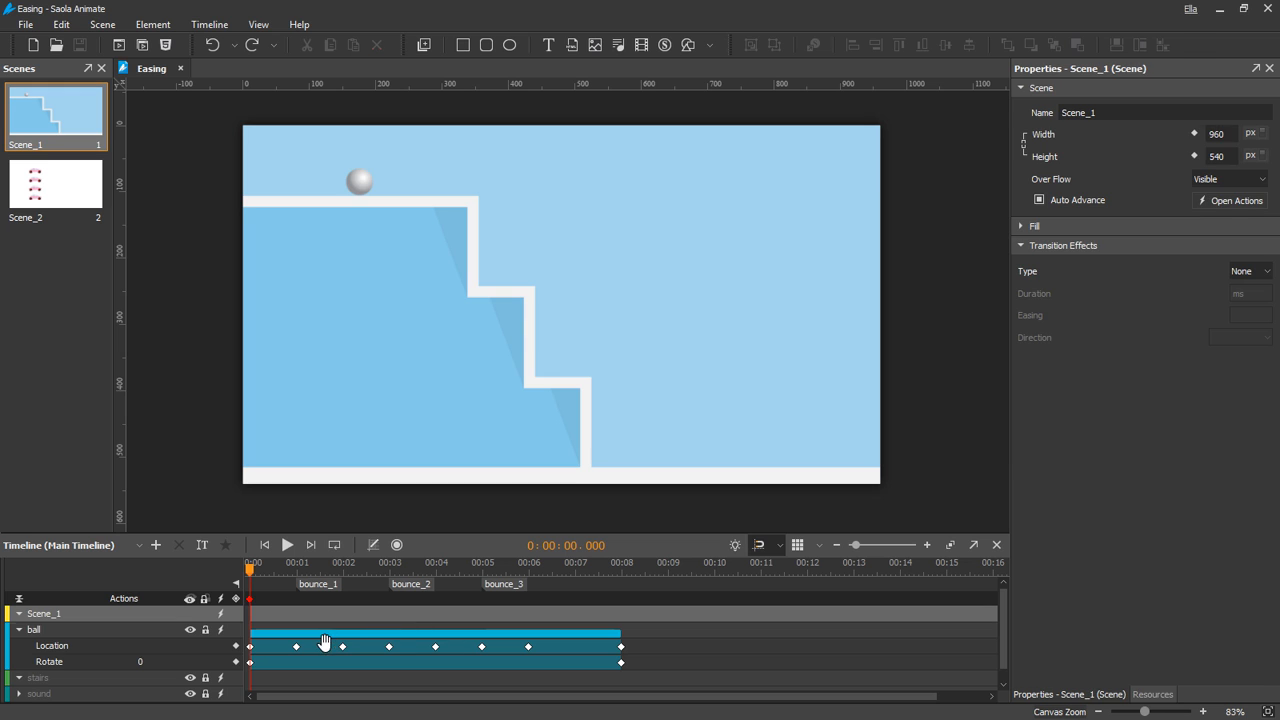
# Step: Apply OutBounce easing to the ball's location transitions and play the stair bounce
pyautogui.click(359, 181)
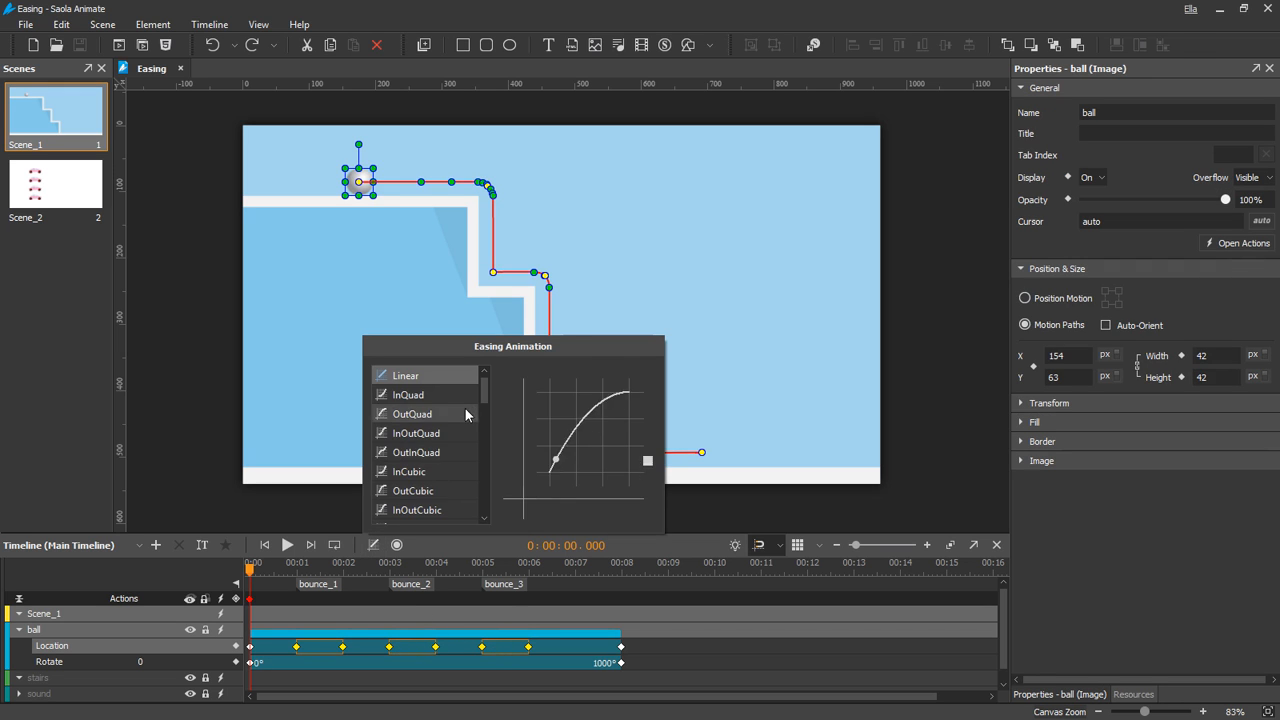
pyautogui.scroll(-3)
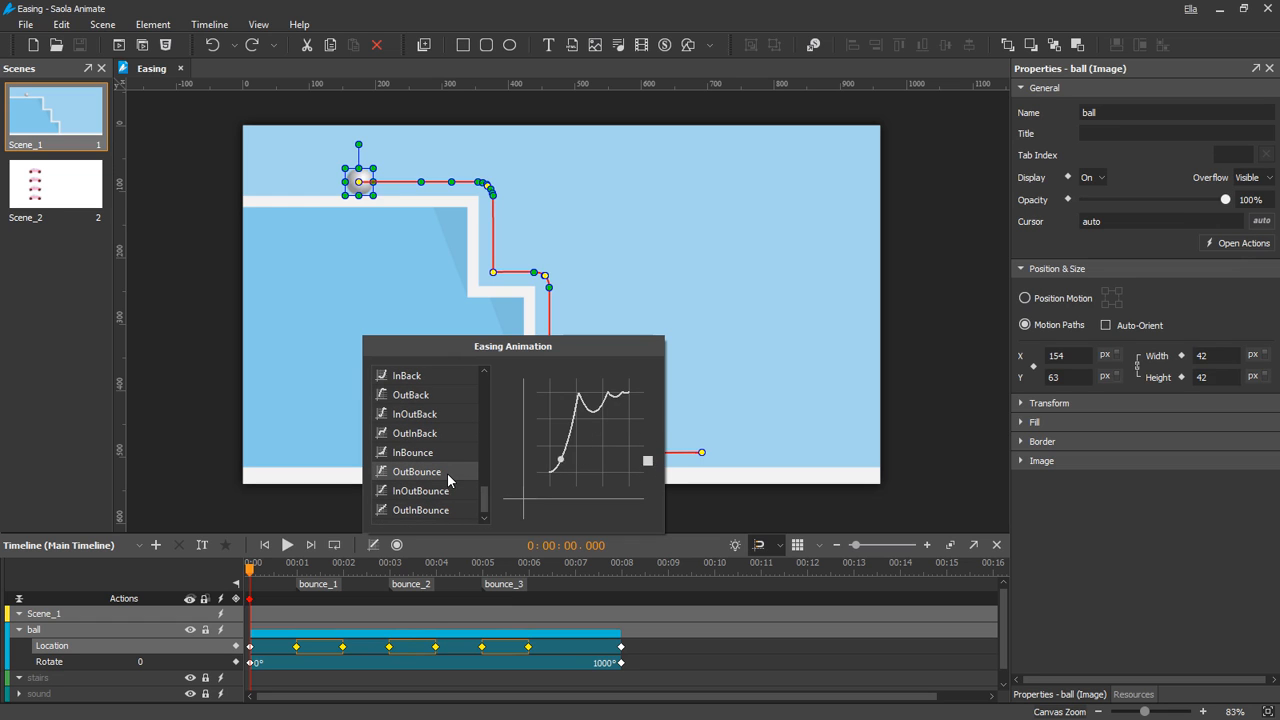
pyautogui.moveTo(416, 471)
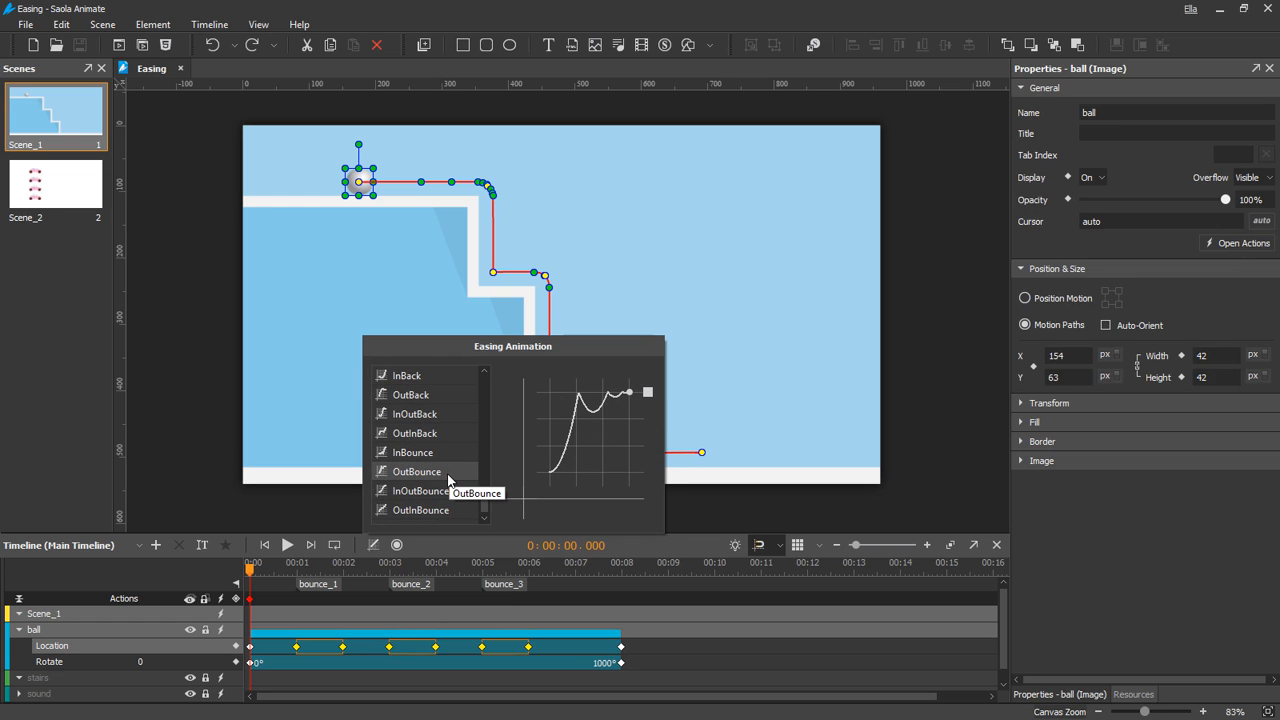
pyautogui.click(417, 471)
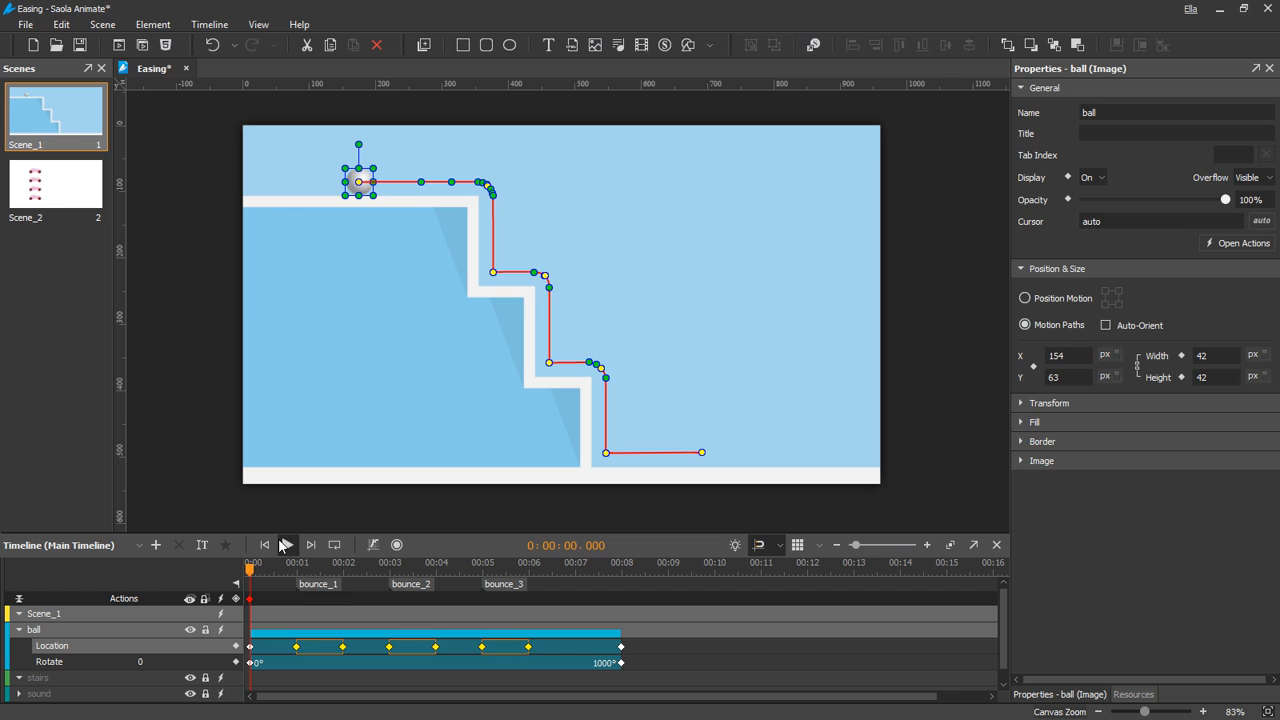
pyautogui.click(287, 545)
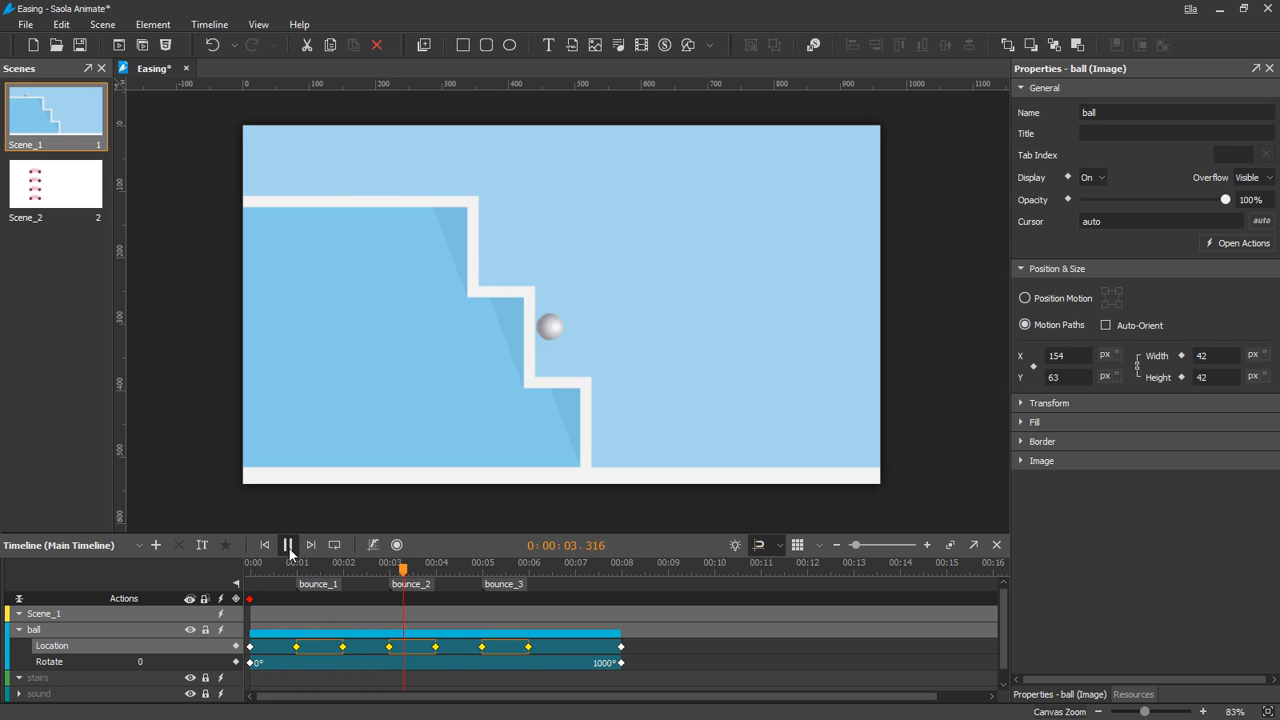
pyautogui.click(288, 545)
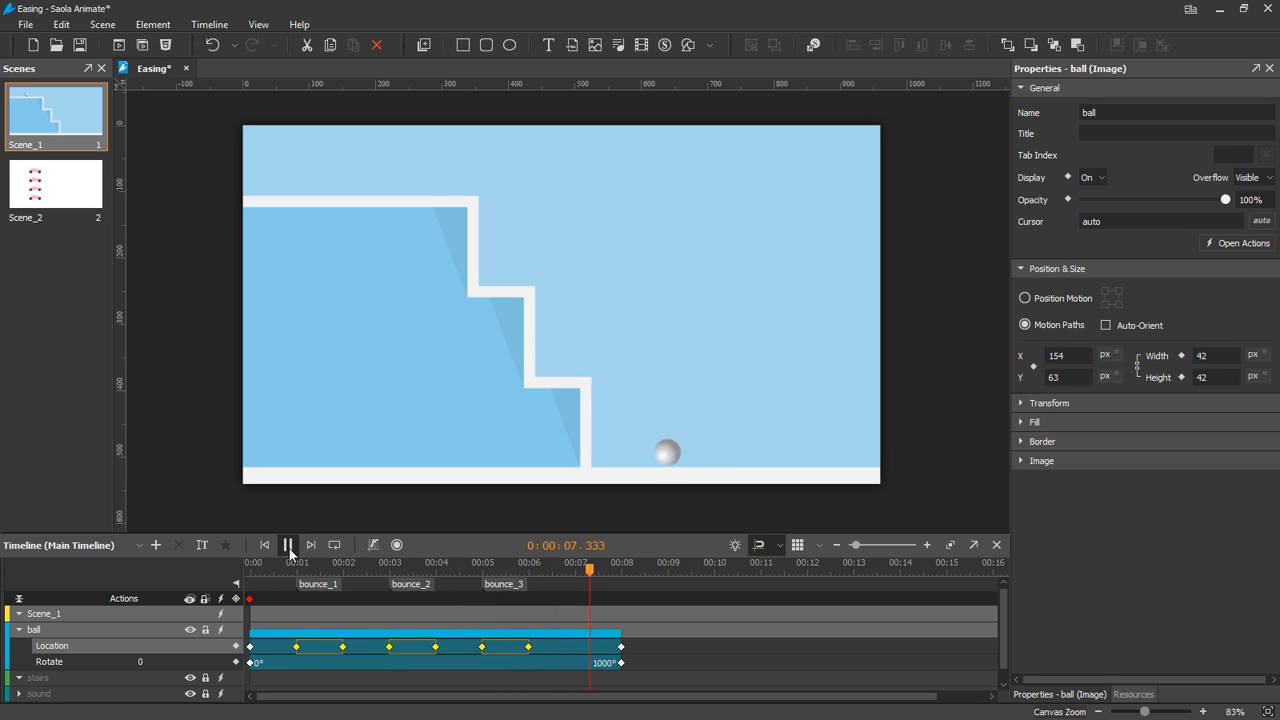
pyautogui.click(288, 545)
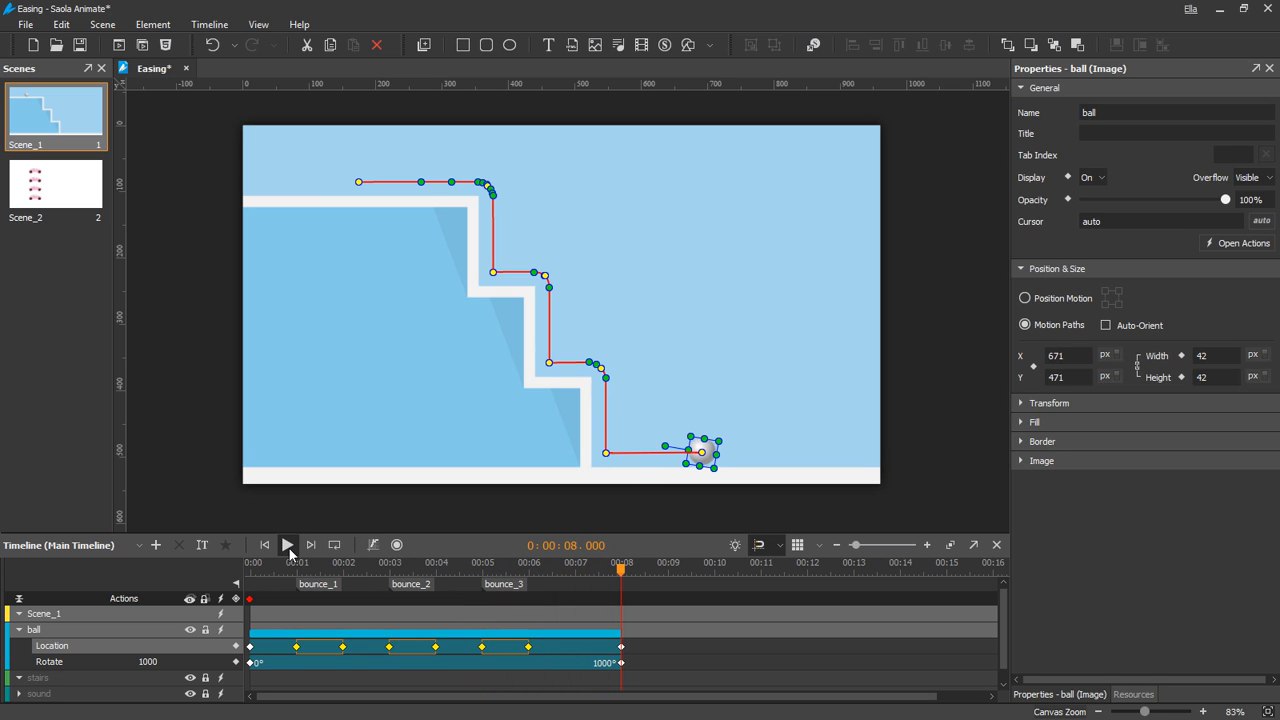
pyautogui.click(287, 545)
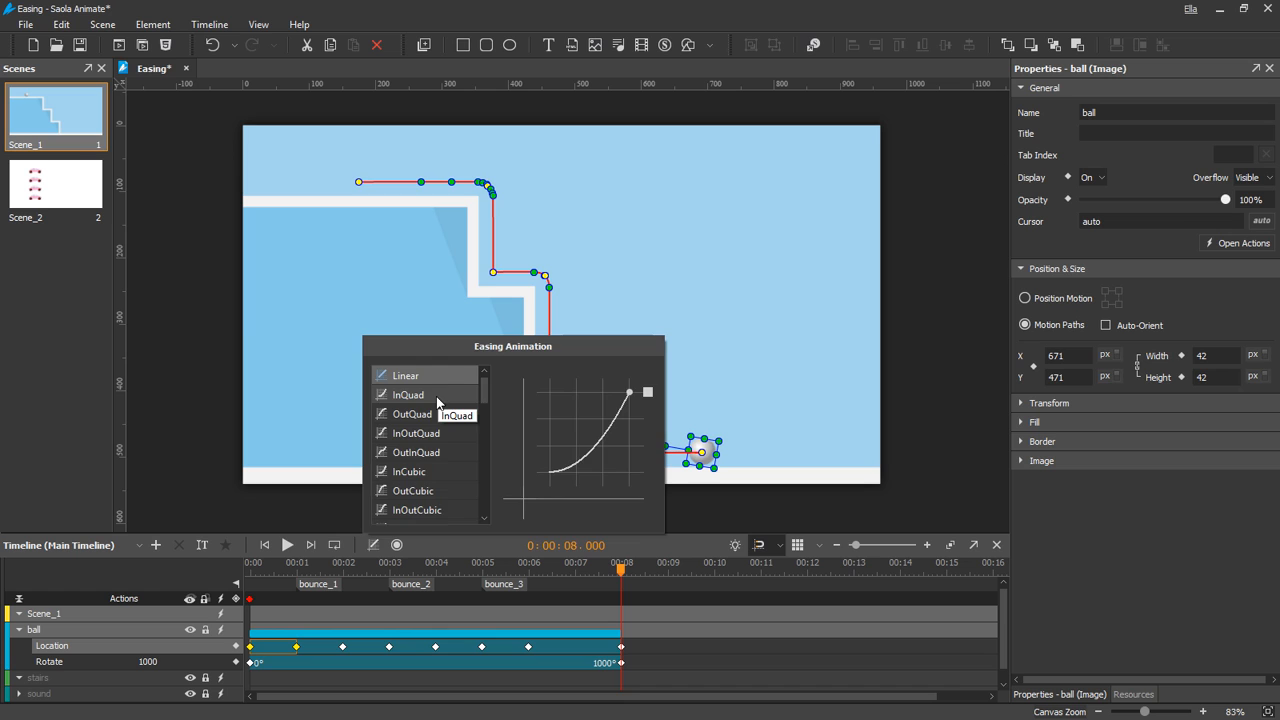
pyautogui.click(288, 545)
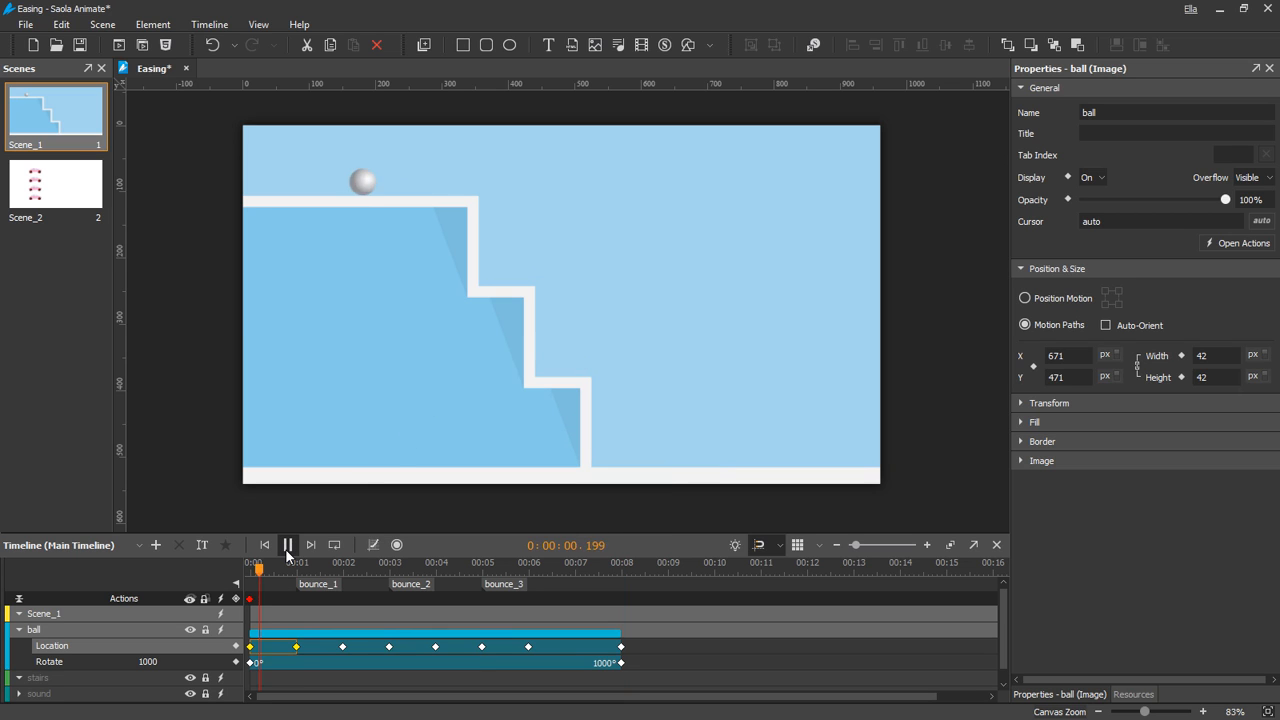
pyautogui.click(288, 544)
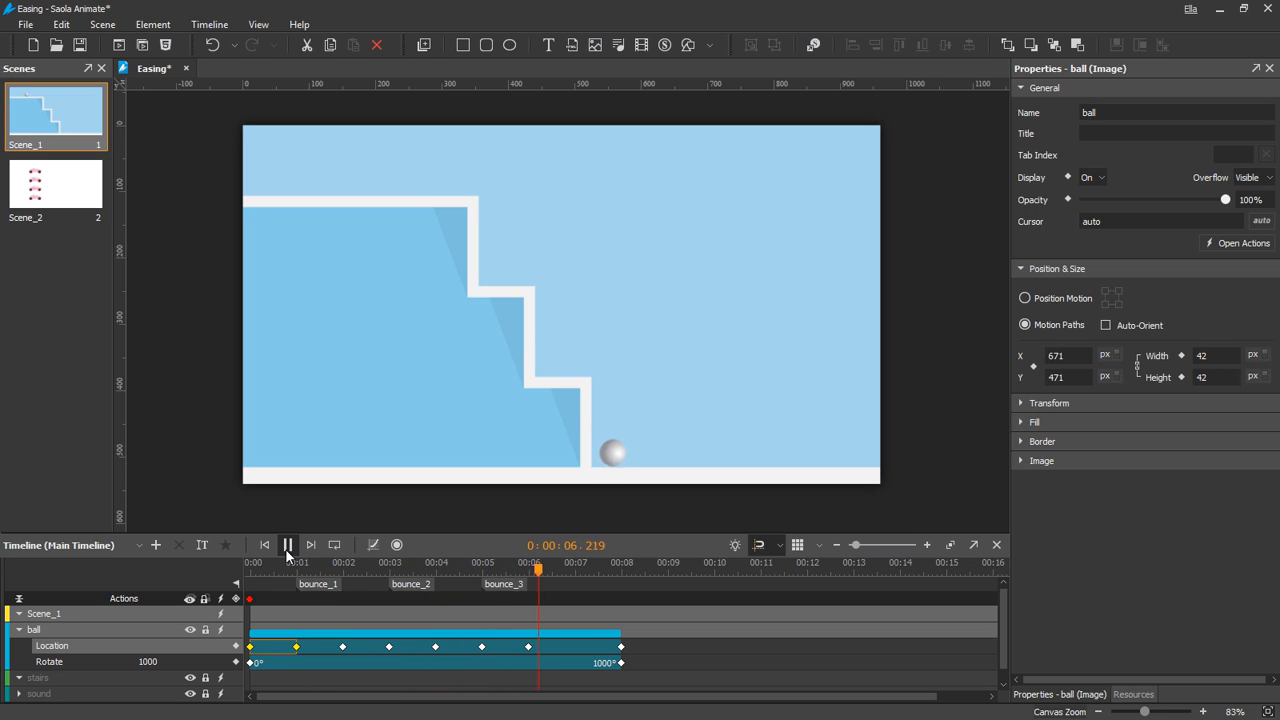
pyautogui.click(287, 545)
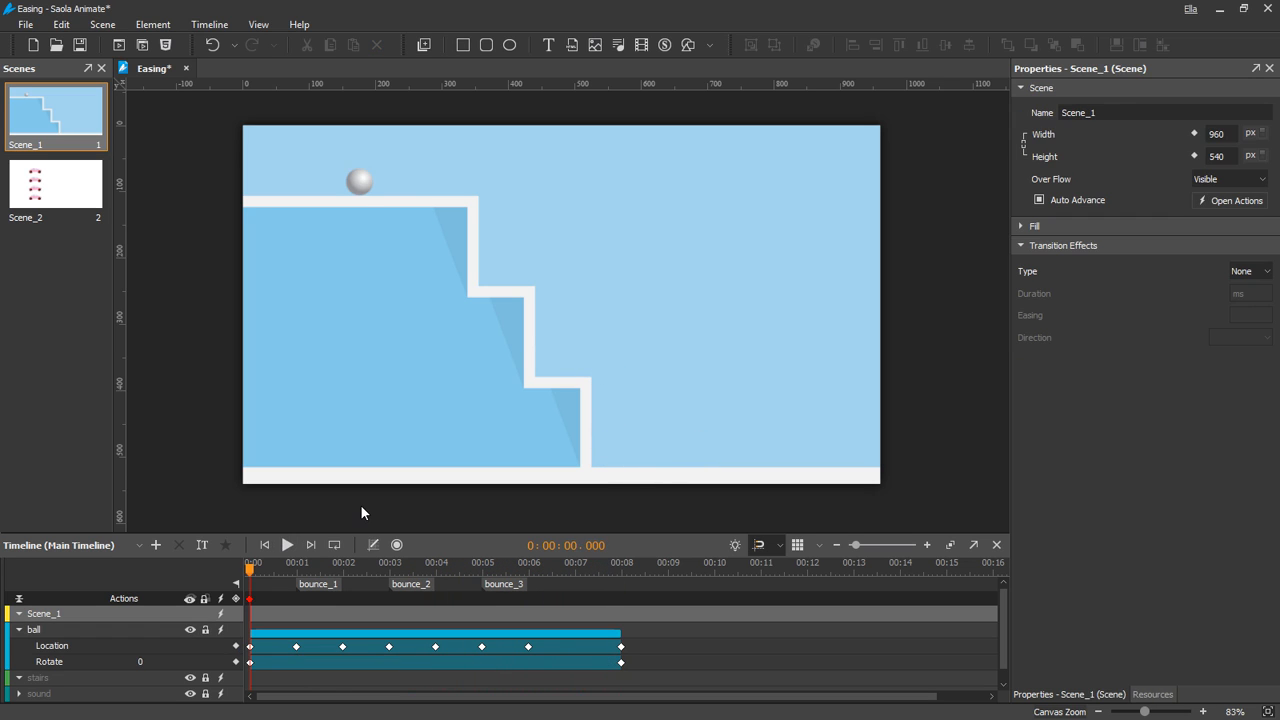
pyautogui.click(373, 545)
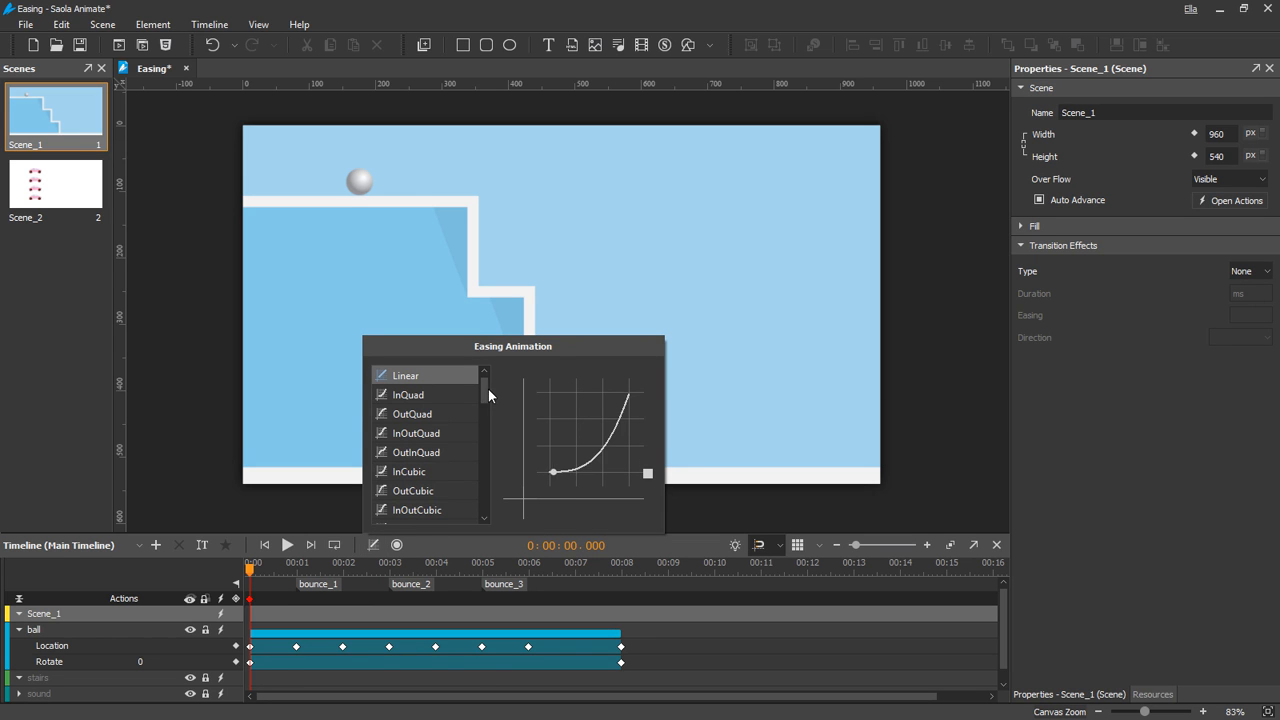
pyautogui.scroll(-3)
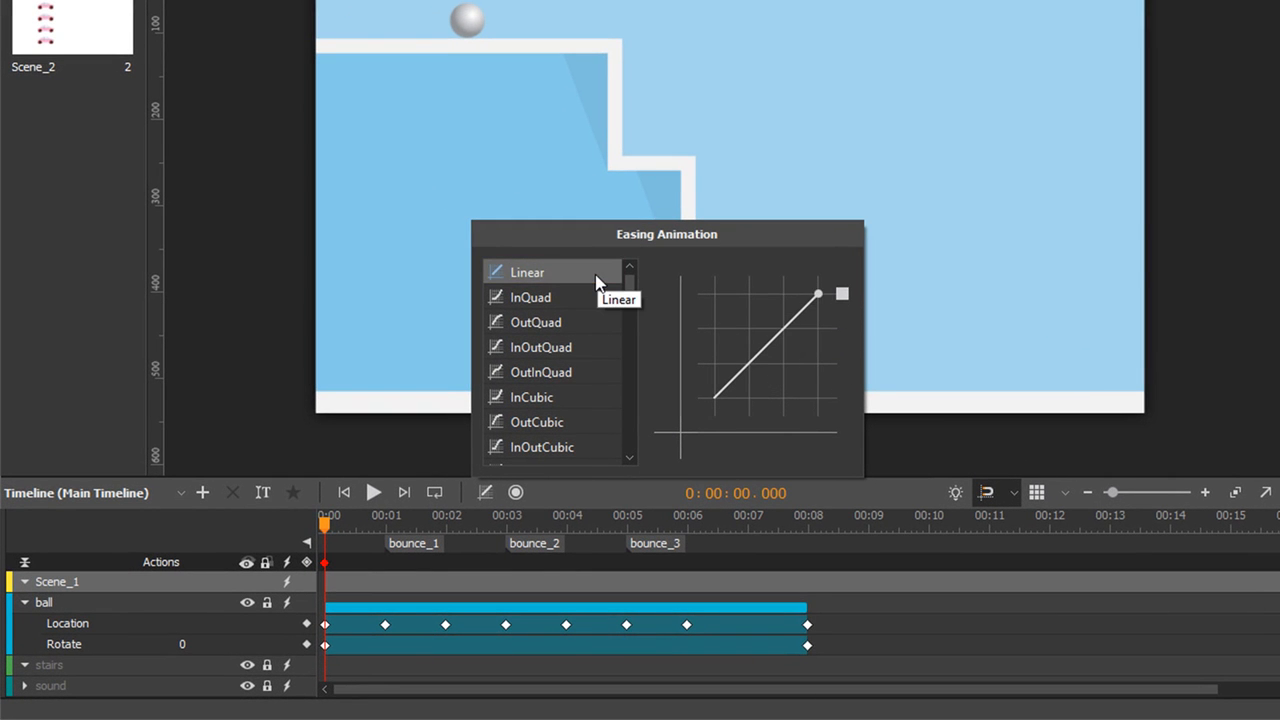
pyautogui.moveTo(628, 285)
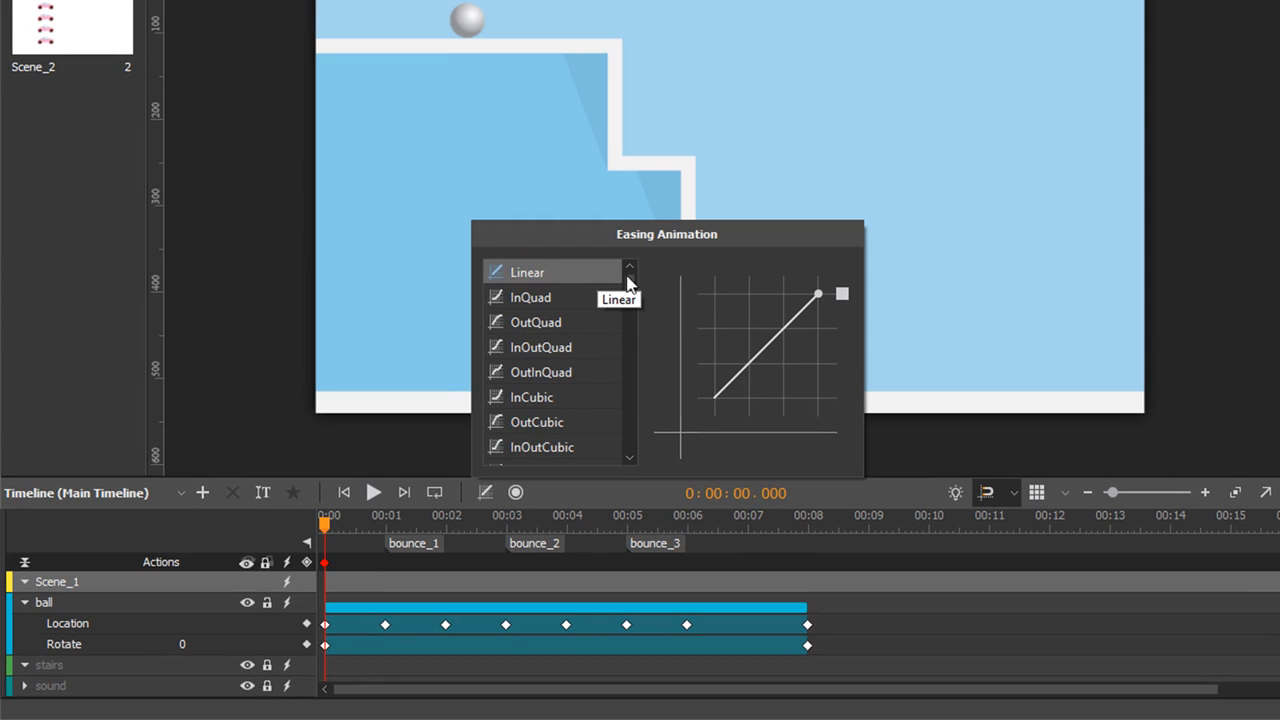
pyautogui.moveTo(798, 360)
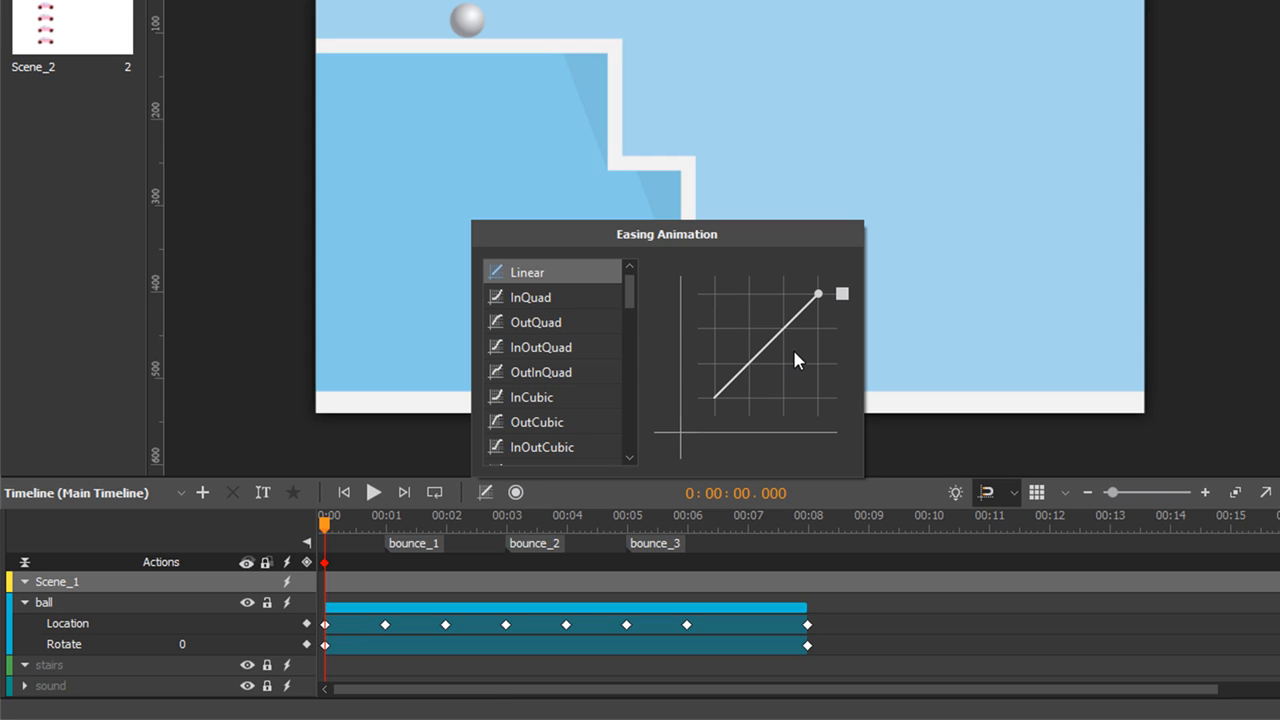
pyautogui.scroll(-3)
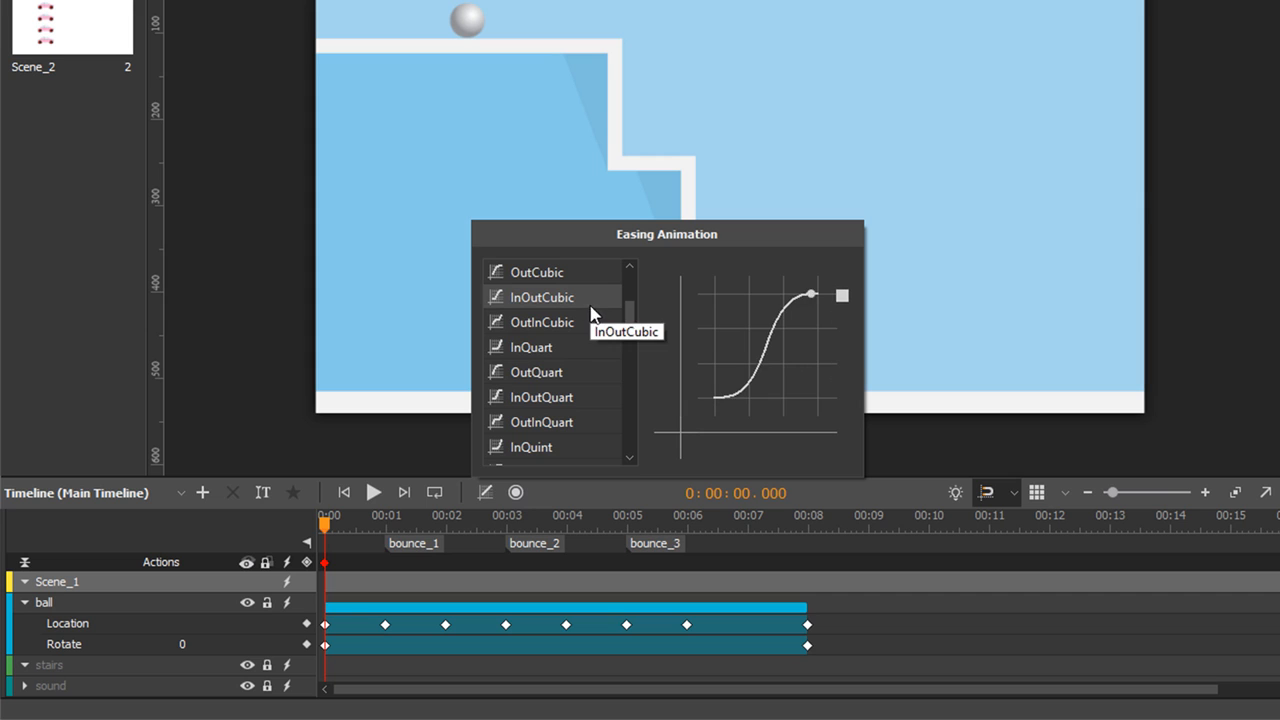
pyautogui.scroll(-3)
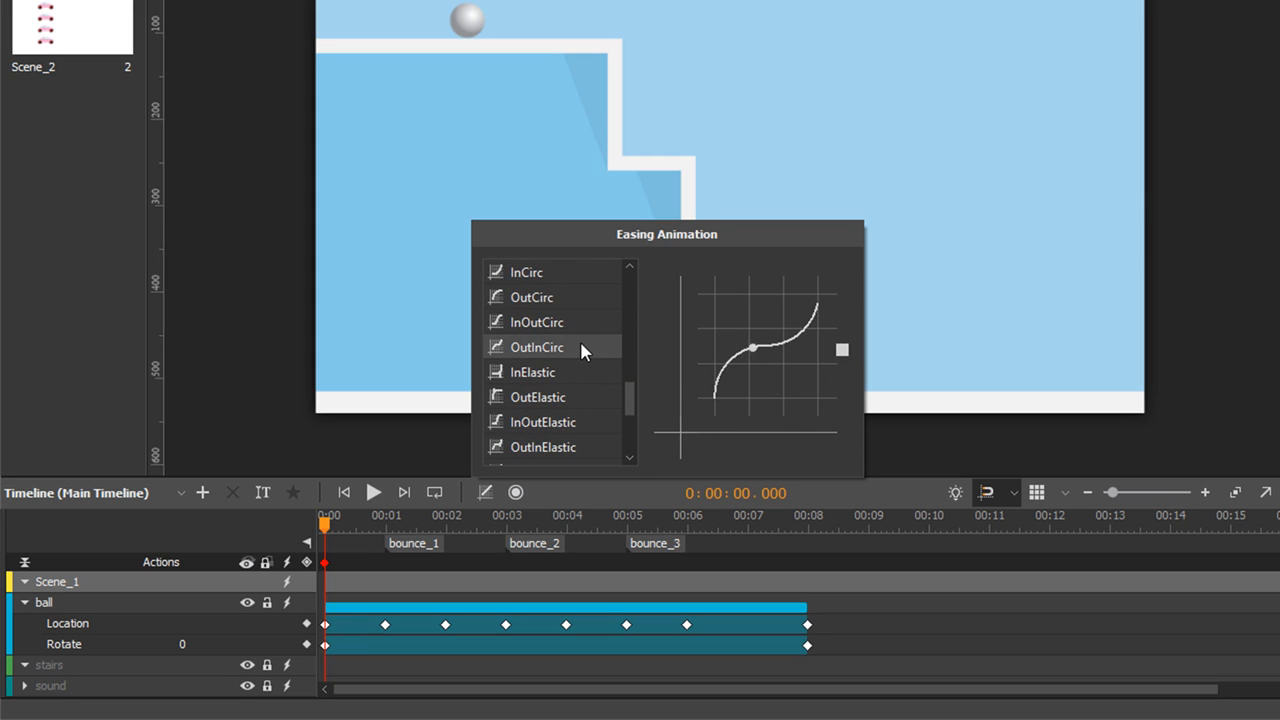
pyautogui.moveTo(531, 372)
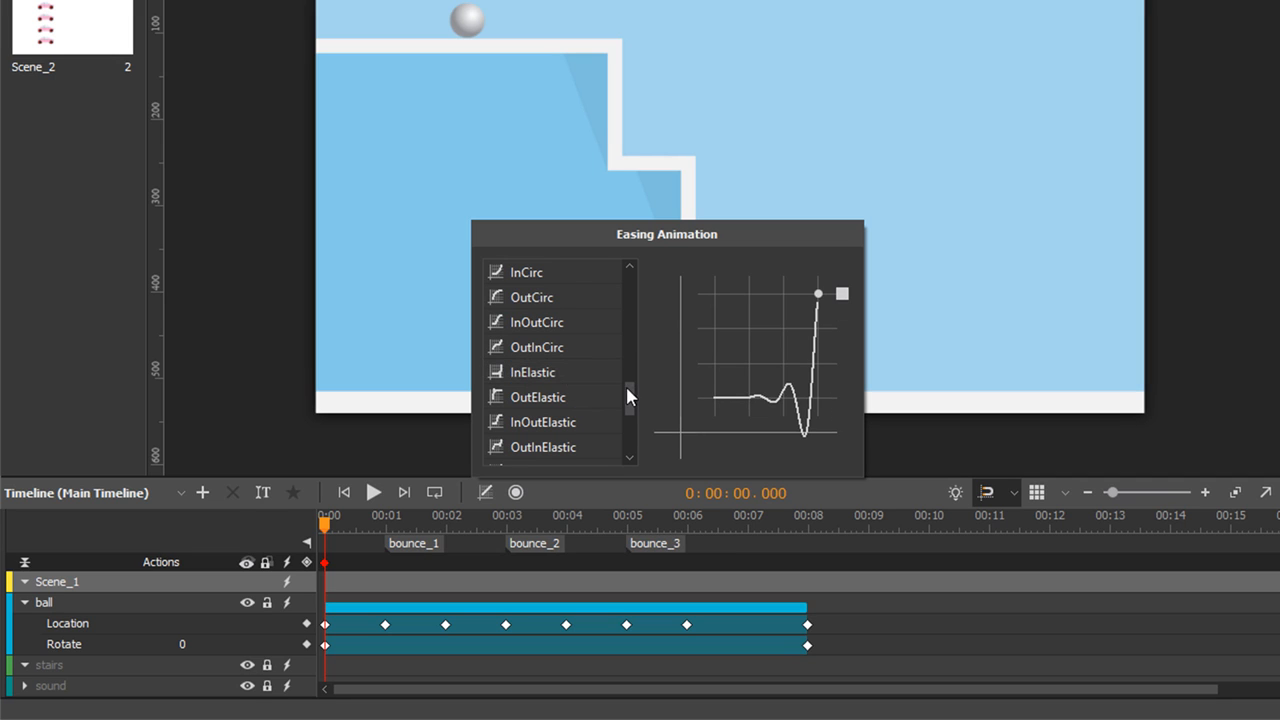
pyautogui.scroll(-3)
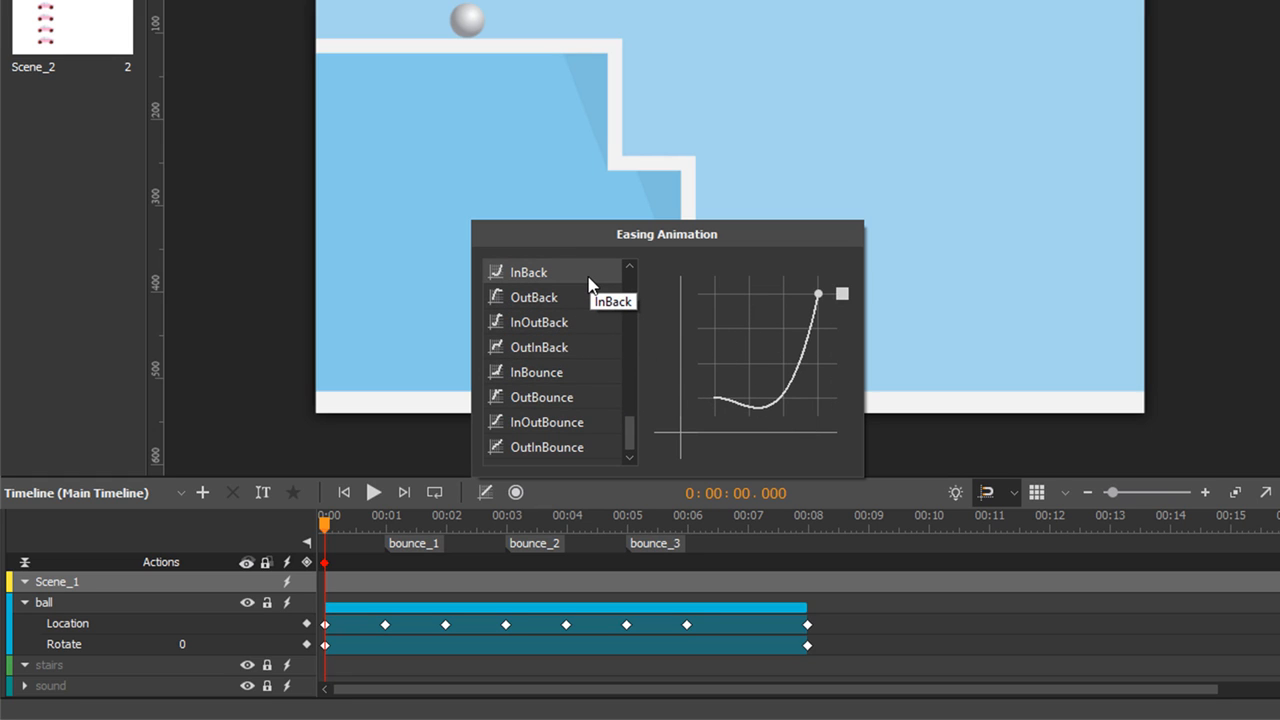
pyautogui.moveTo(537, 372)
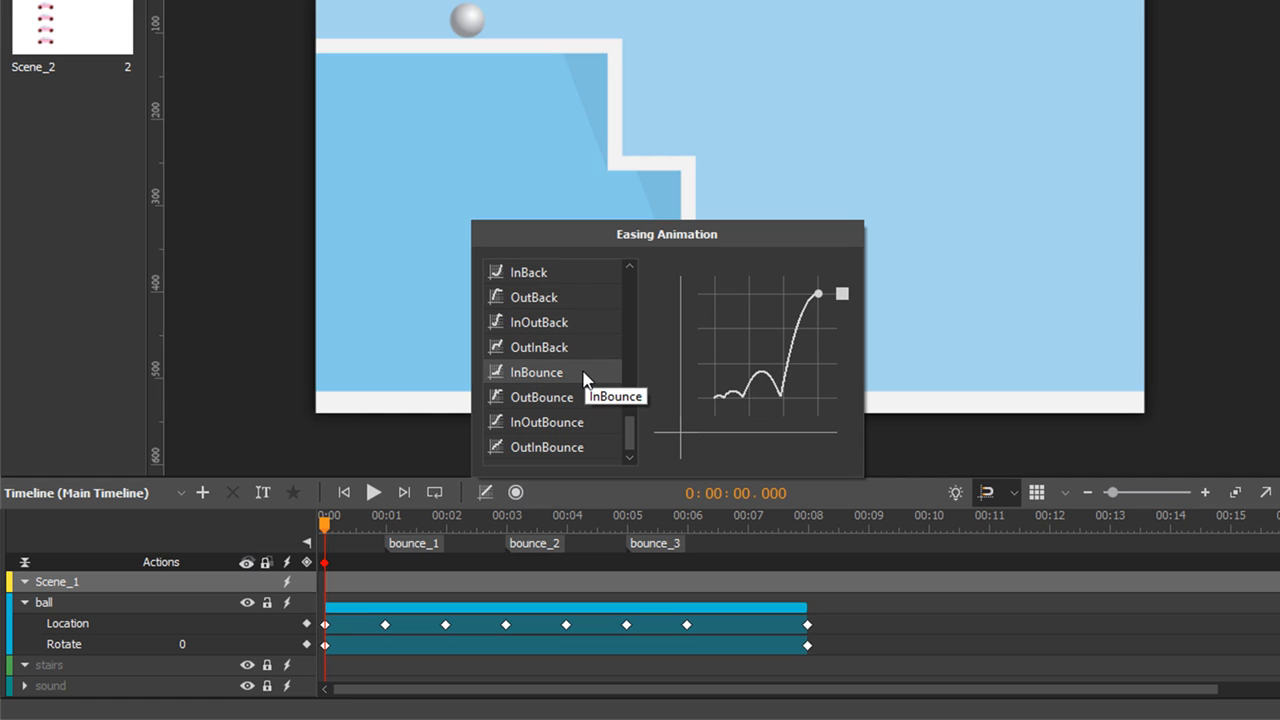
pyautogui.moveTo(543, 397)
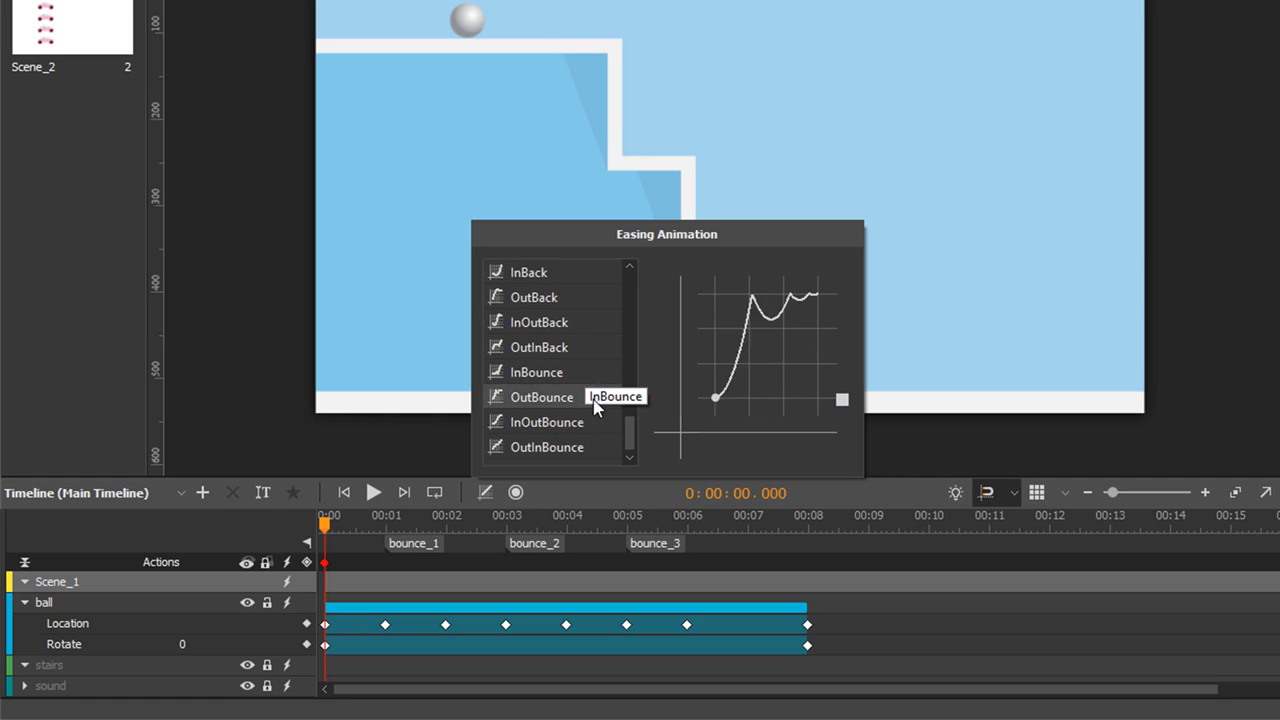
pyautogui.scroll(3)
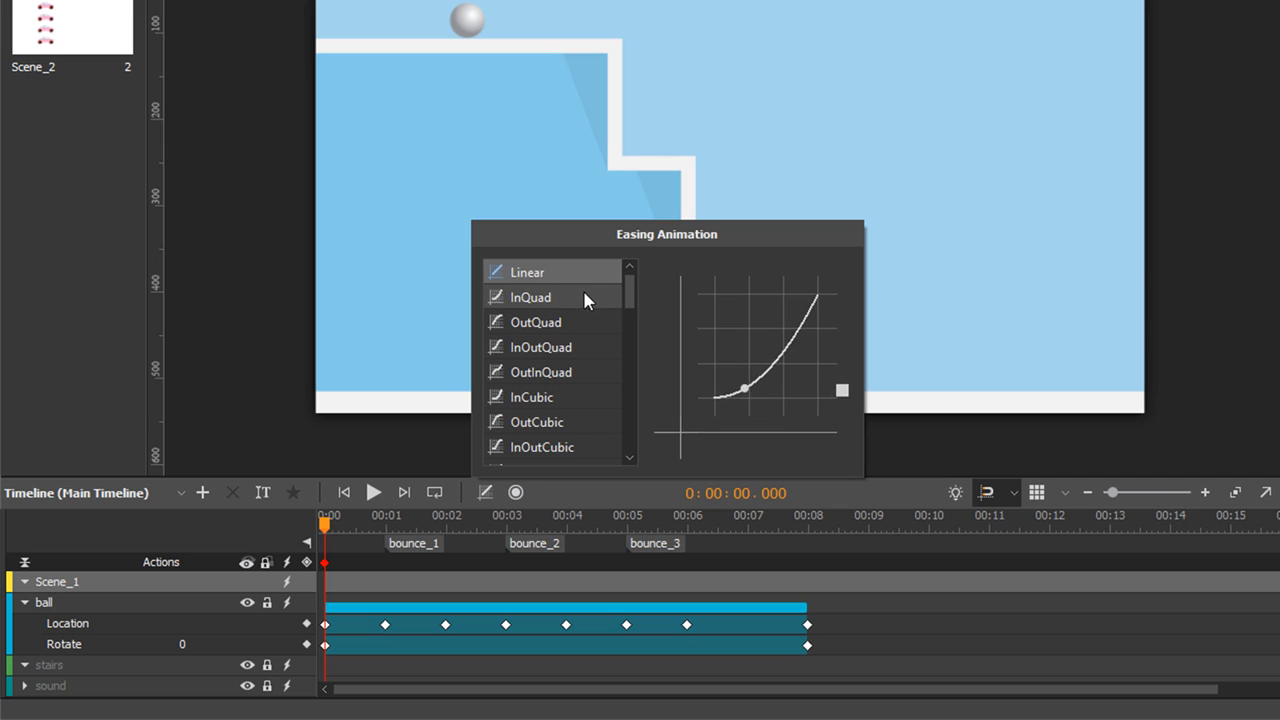
pyautogui.moveTo(575, 347)
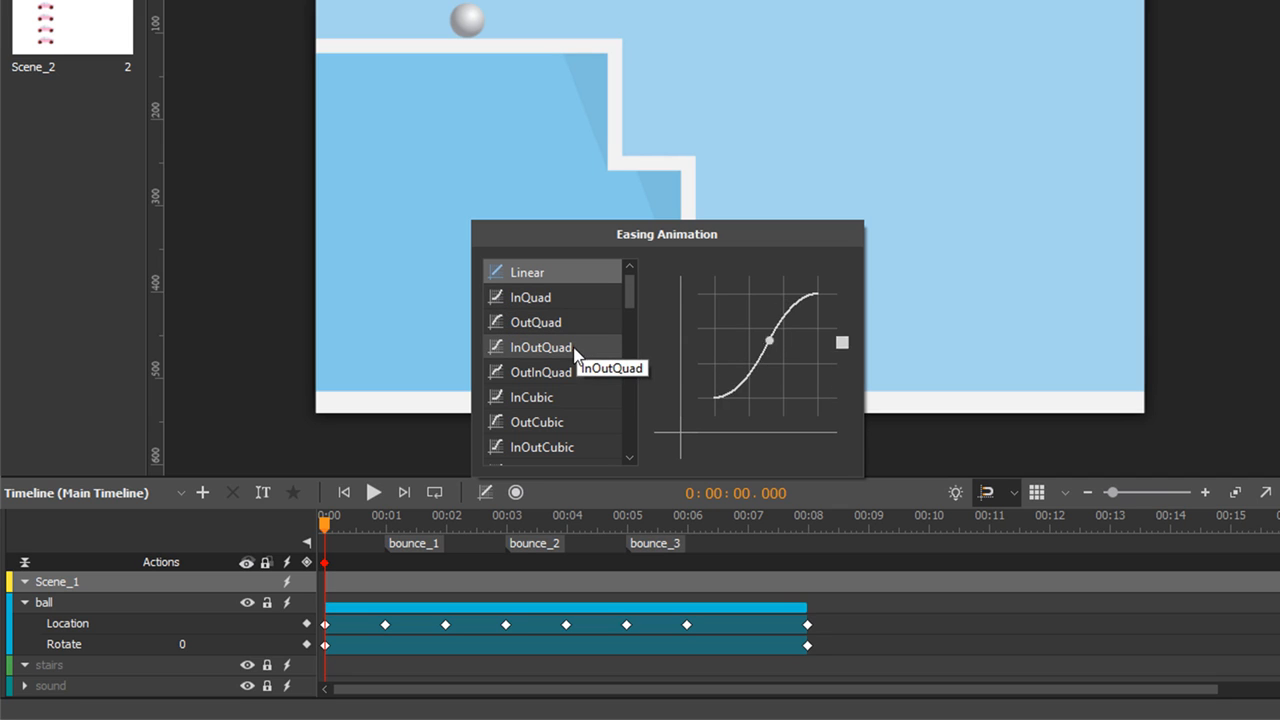
pyautogui.moveTo(540, 371)
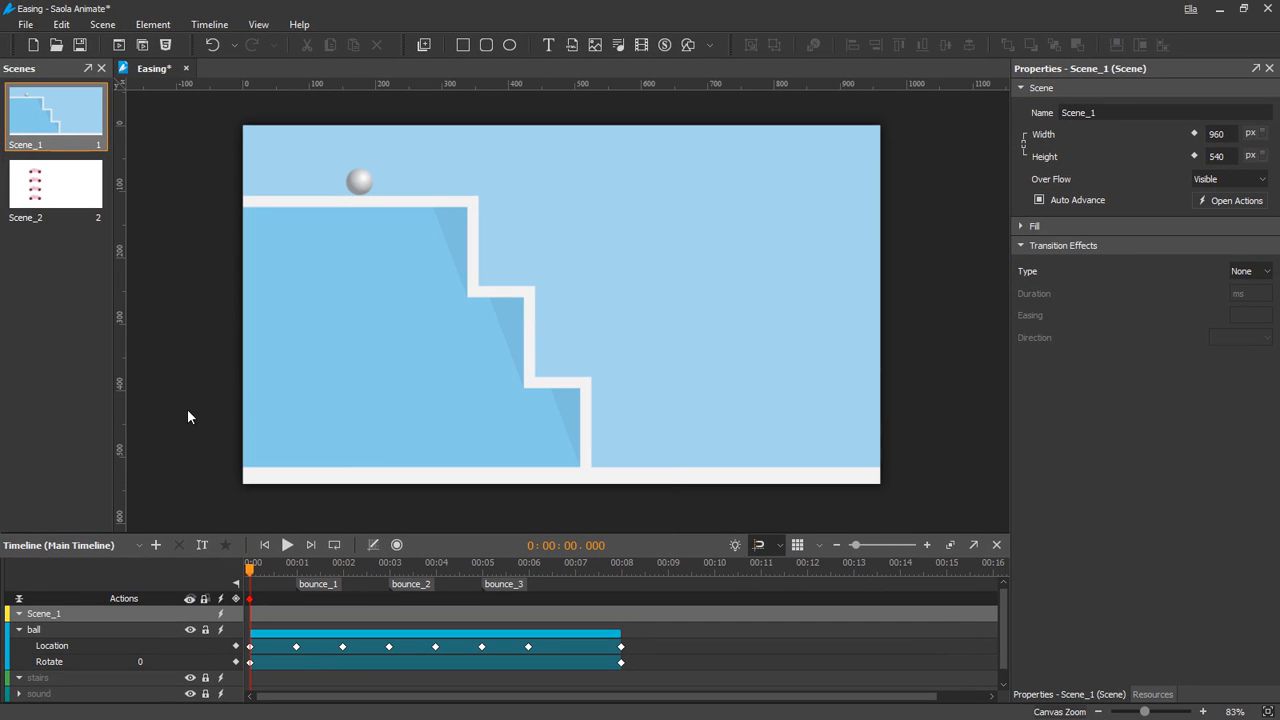
# Step: Switch to Scene_2 with the four cars and preview it in the browser
pyautogui.click(55, 184)
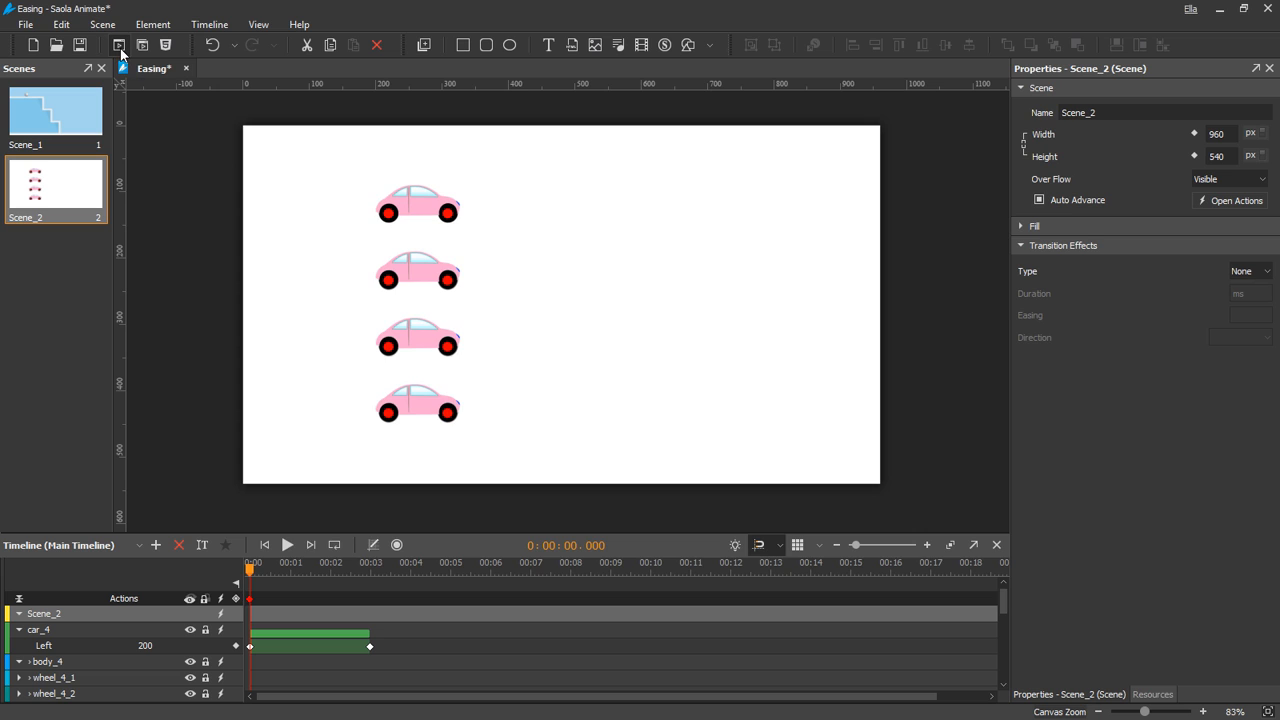
pyautogui.click(119, 45)
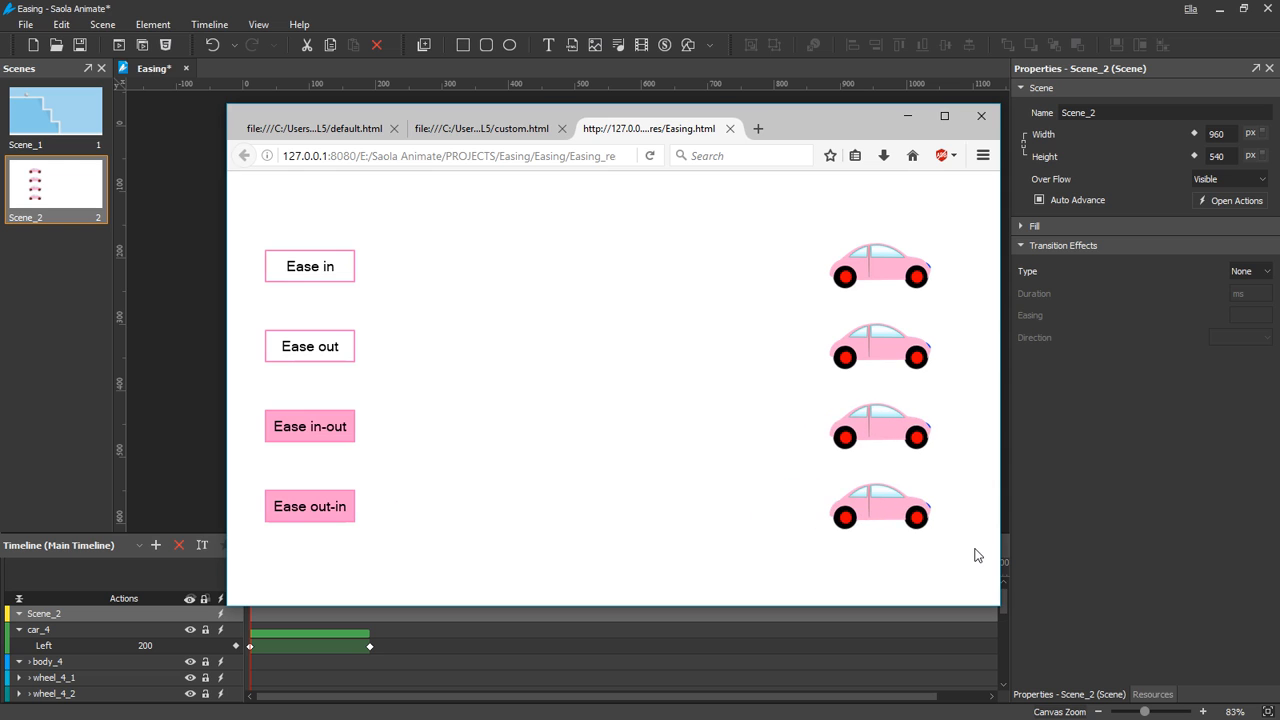
pyautogui.moveTo(918, 448)
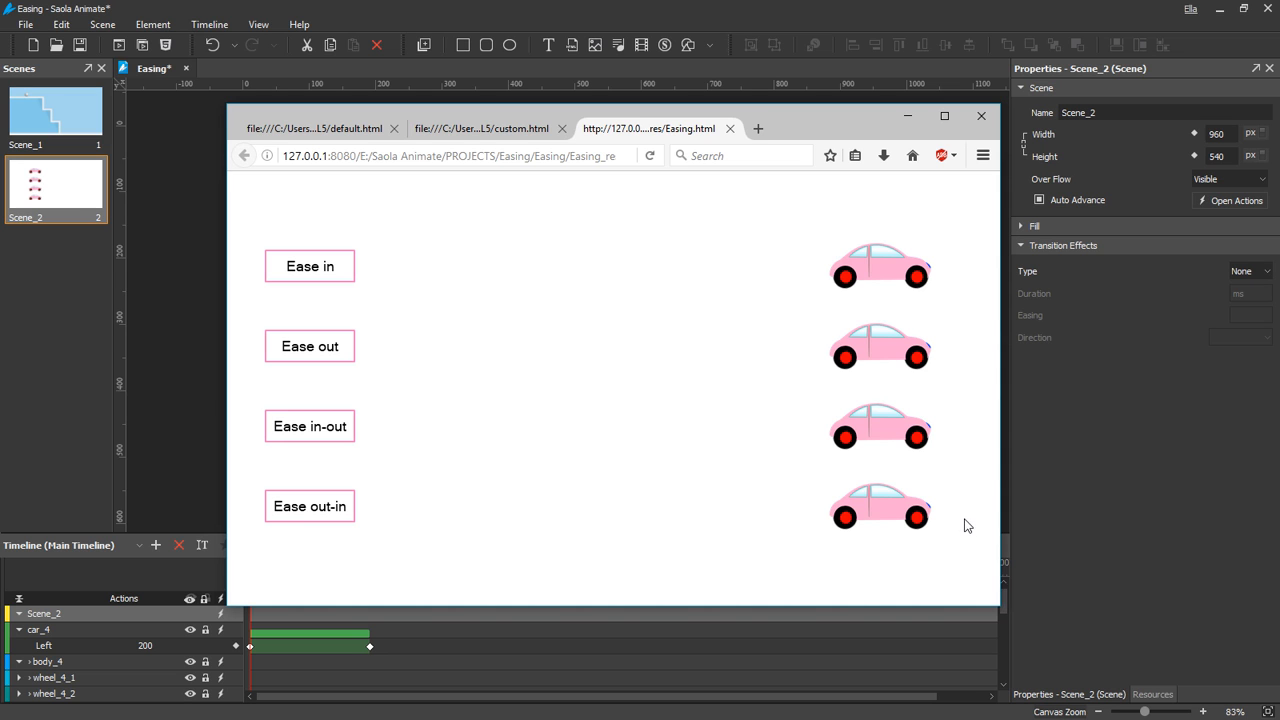
# Step: Close the Firefox window showing the four-car easing race
pyautogui.click(980, 116)
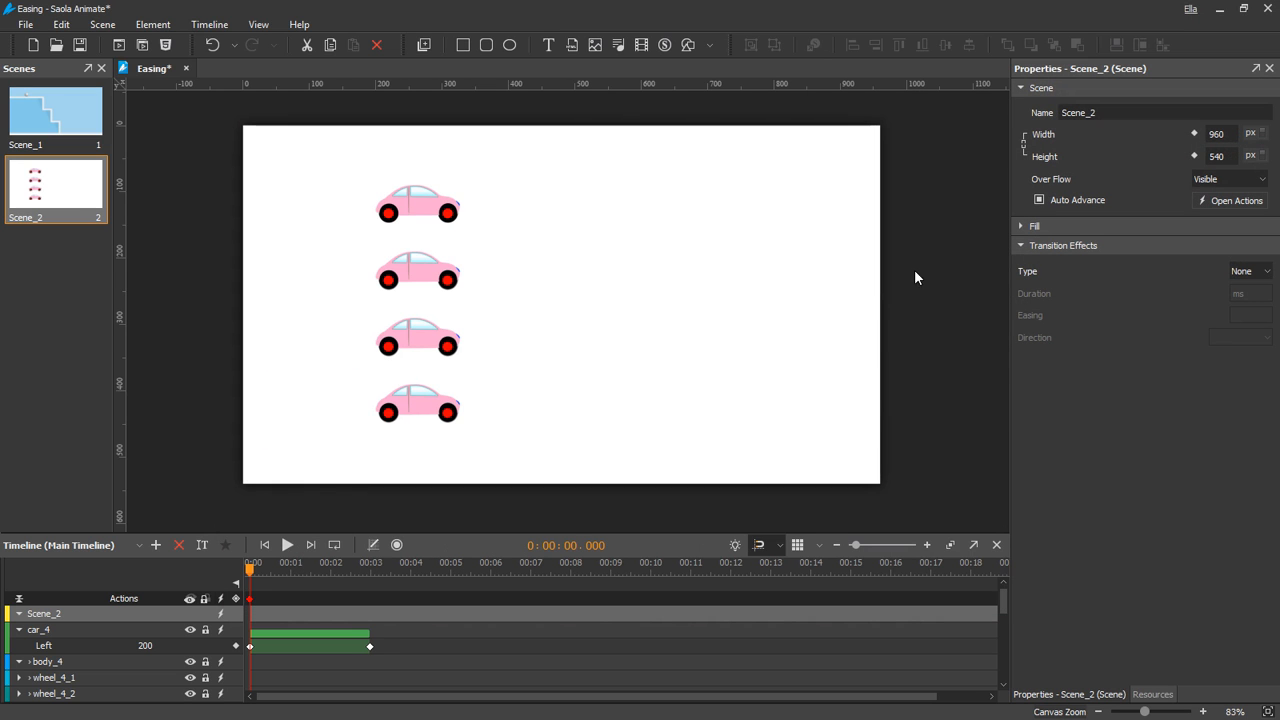